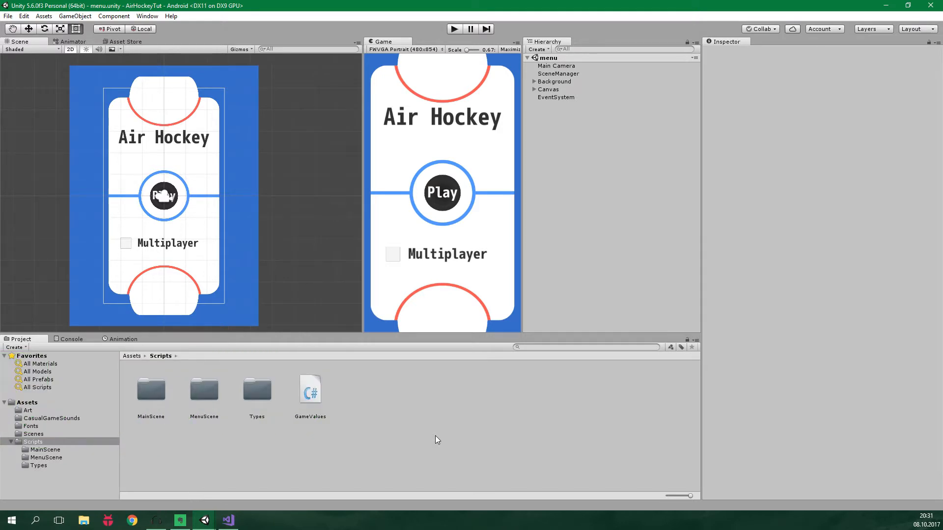
mouse_move(449, 440)
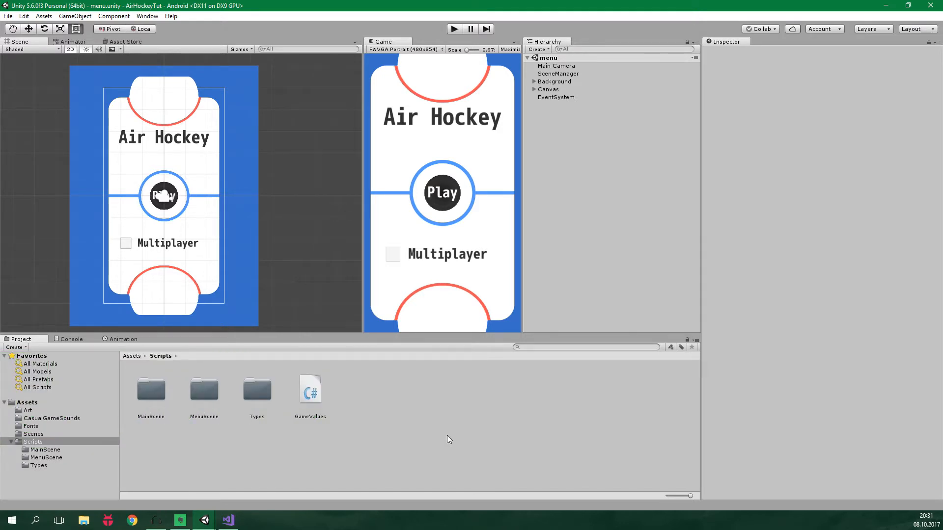
Open the IResetable script from Scripts > Types in Visual Studio
double_click(257, 390)
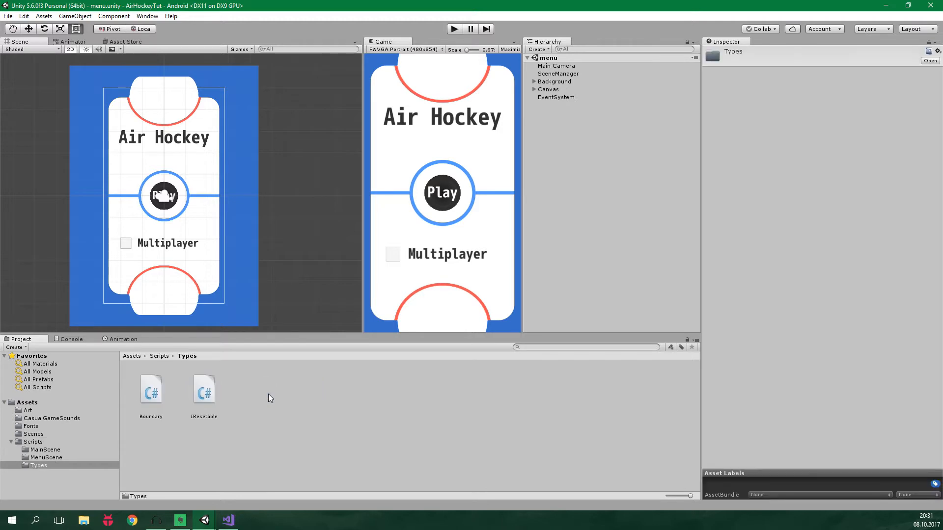
left_click(204, 388)
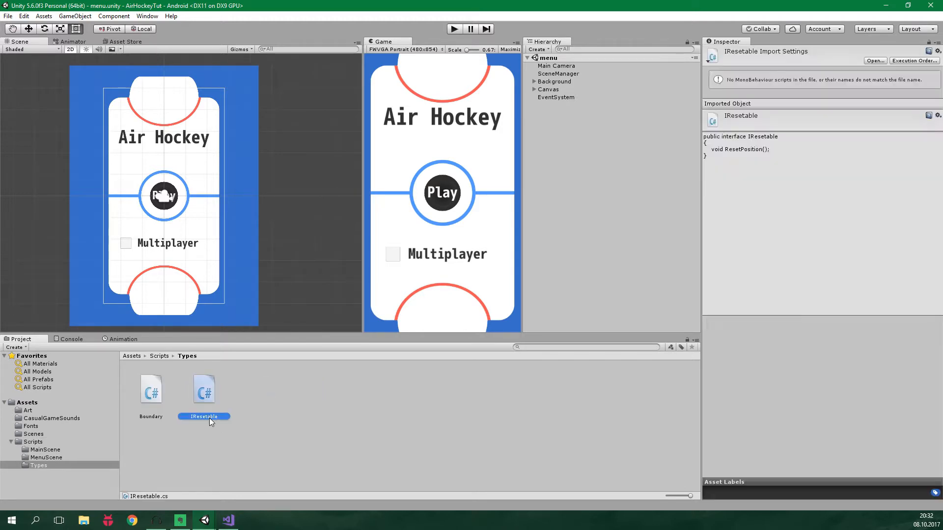
double_click(203, 416)
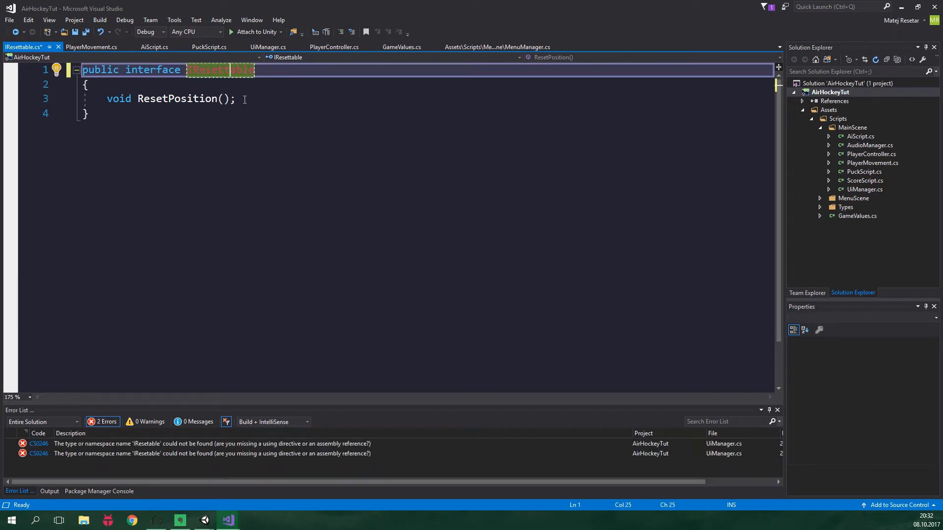
Correct the interface name to IResettable, save, and confirm the Error List shows 0 errors
left_click(58, 70)
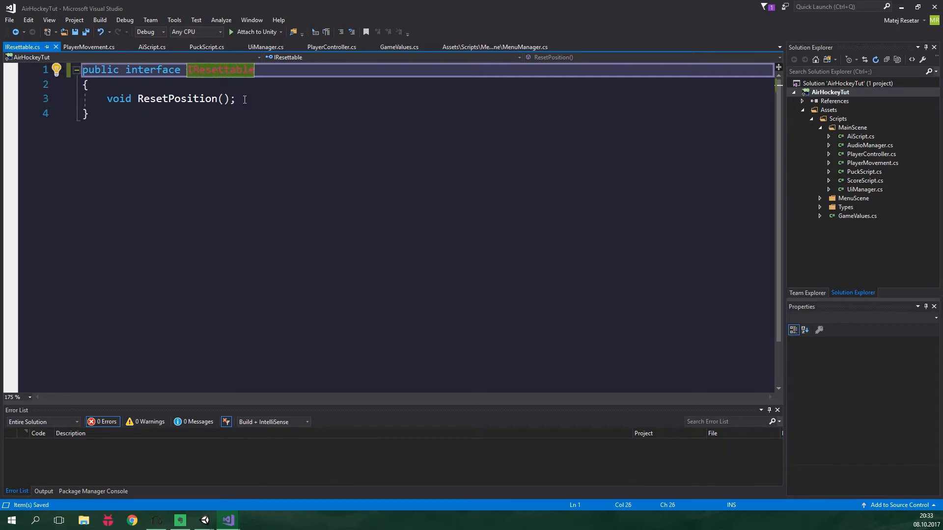
left_click(203, 520)
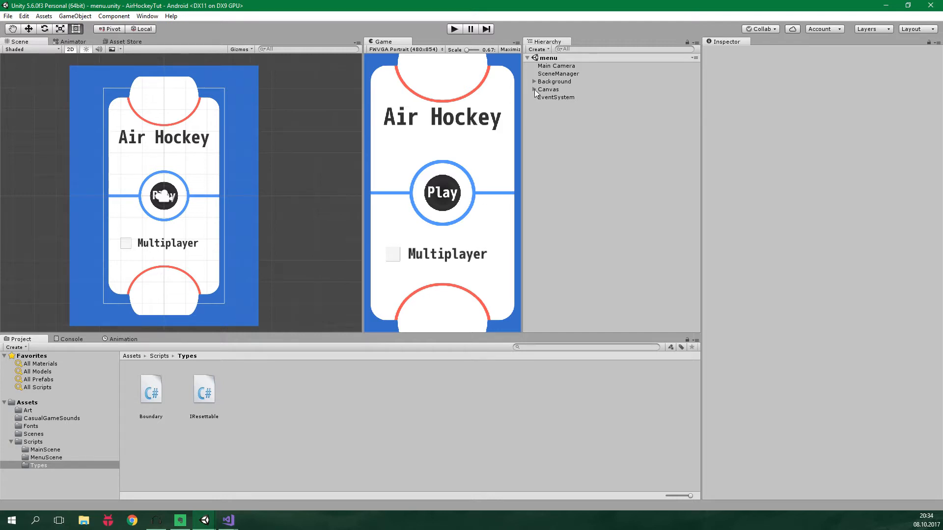
Add a Canvas Panel anchored bottom-stretch with Pos Y 250 and Height 300
right_click(549, 90)
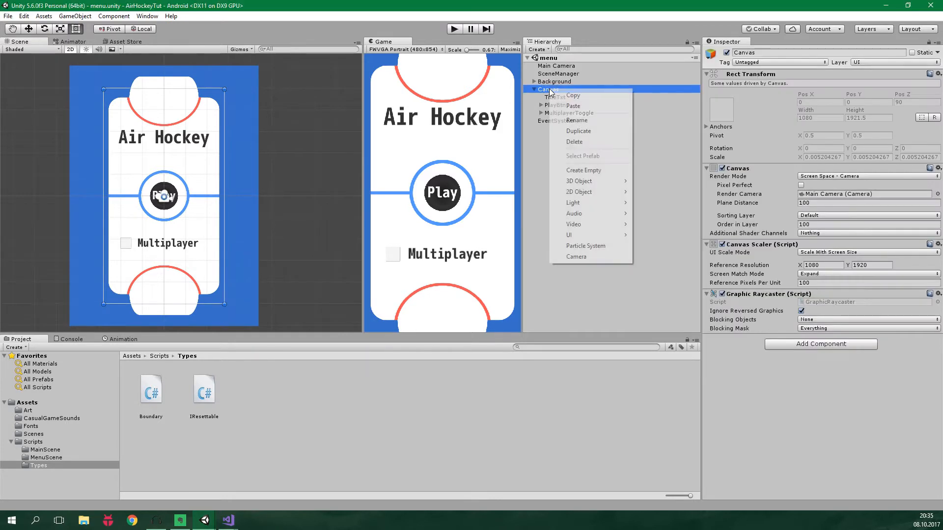
mouse_move(601, 229)
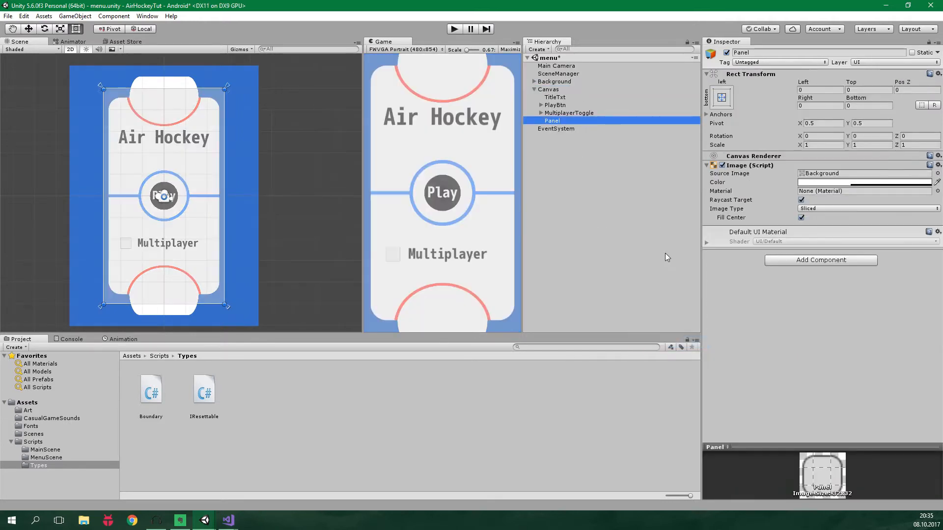
left_click(720, 96)
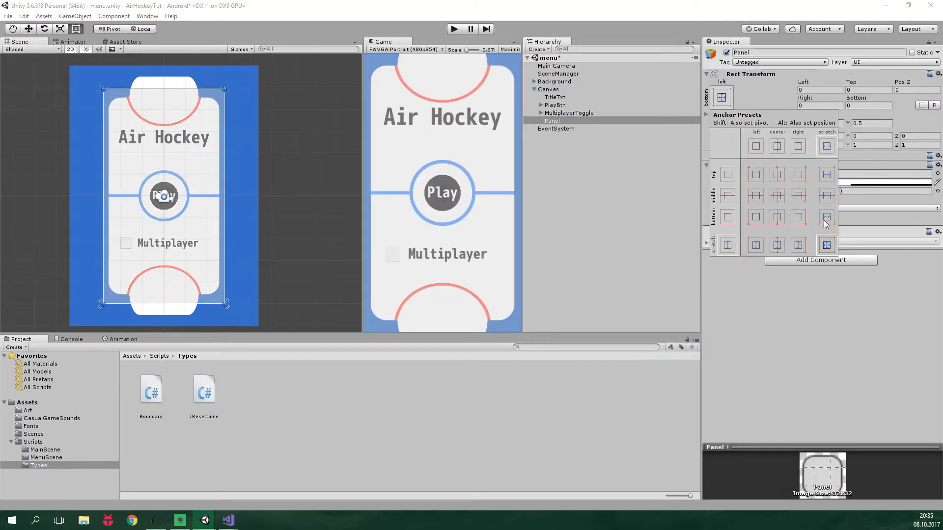
left_click(826, 217)
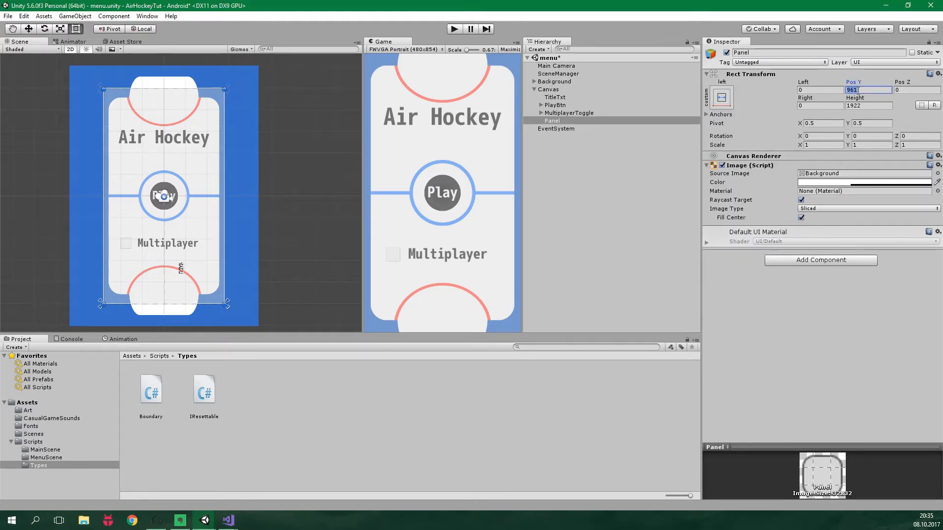
type("250")
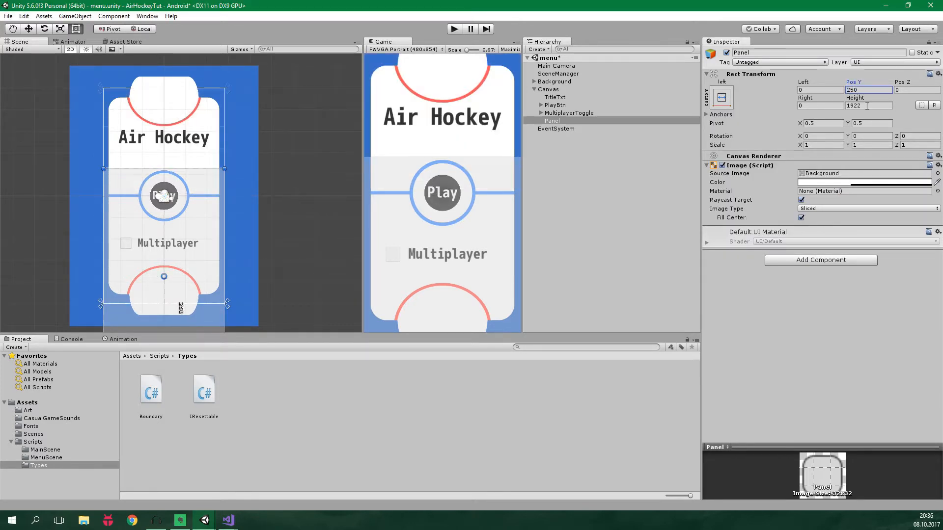
type("300")
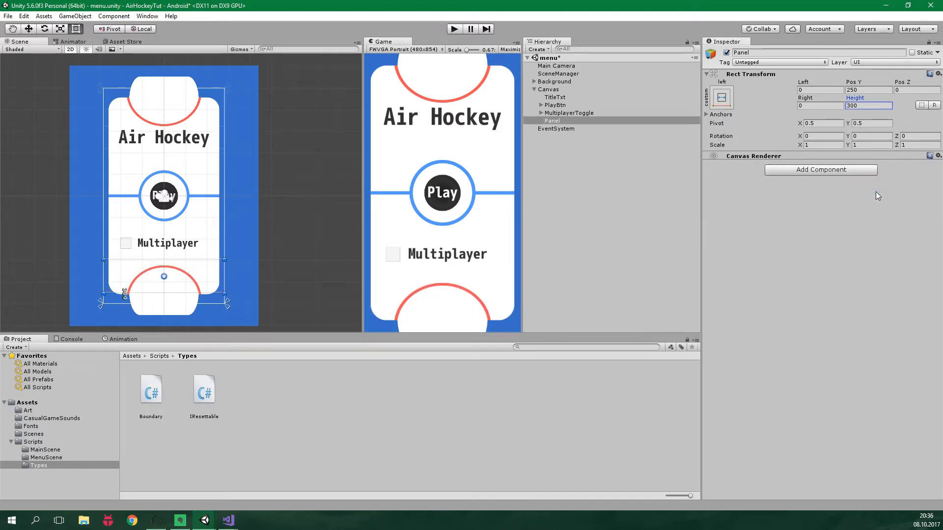
Add a Toggle Group component to the panel
left_click(820, 170)
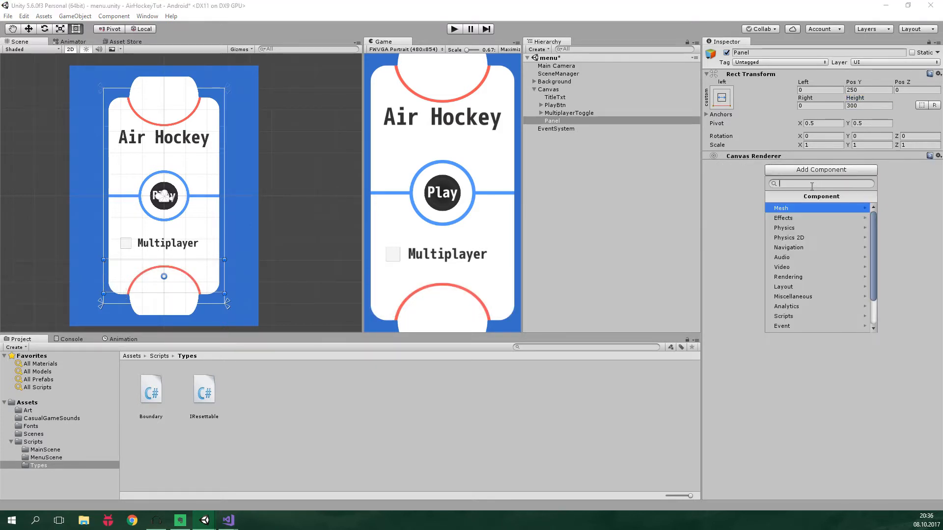
type("to")
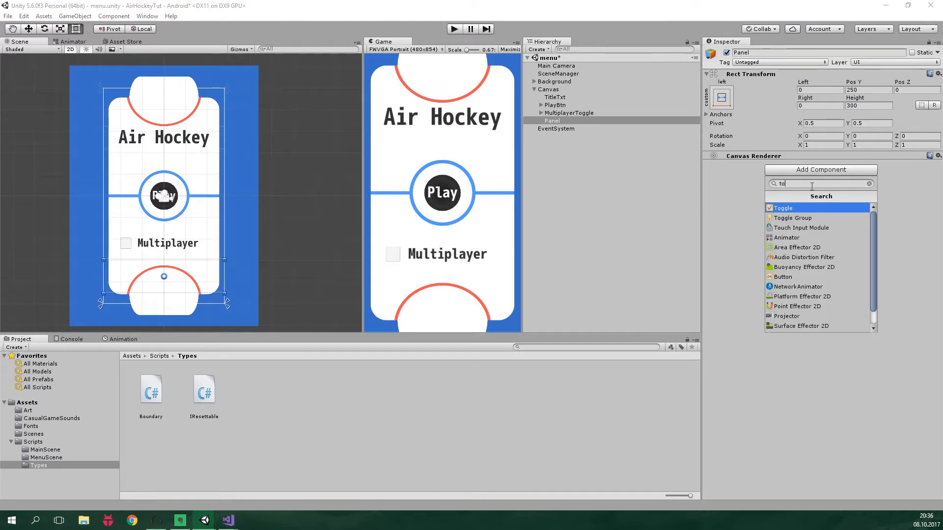
left_click(791, 218)
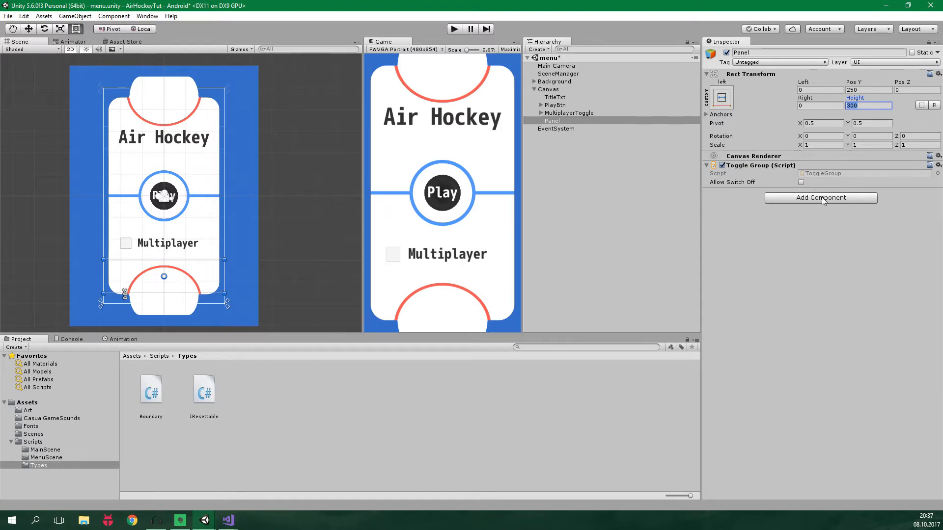
Add a Horizontal Layout Group controlling child width and height, middle-center aligned, spacing 10
left_click(820, 197)
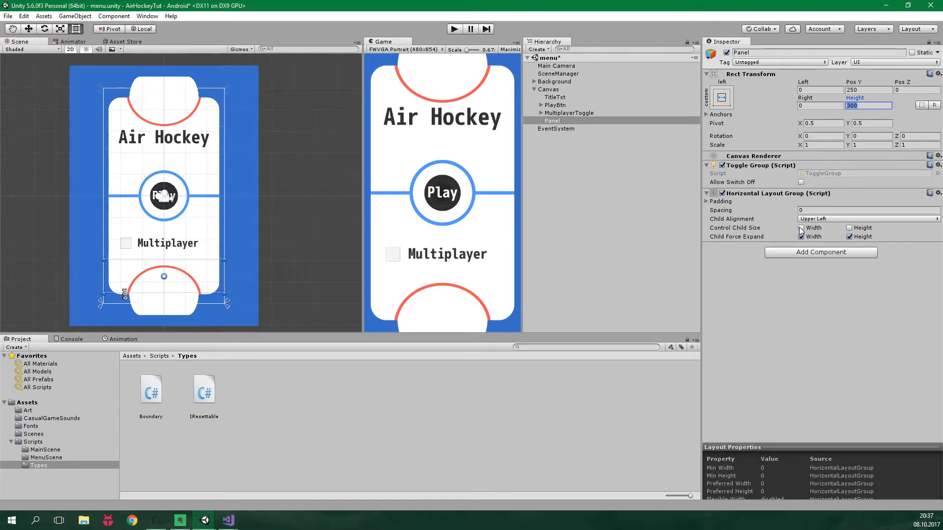
left_click(800, 227)
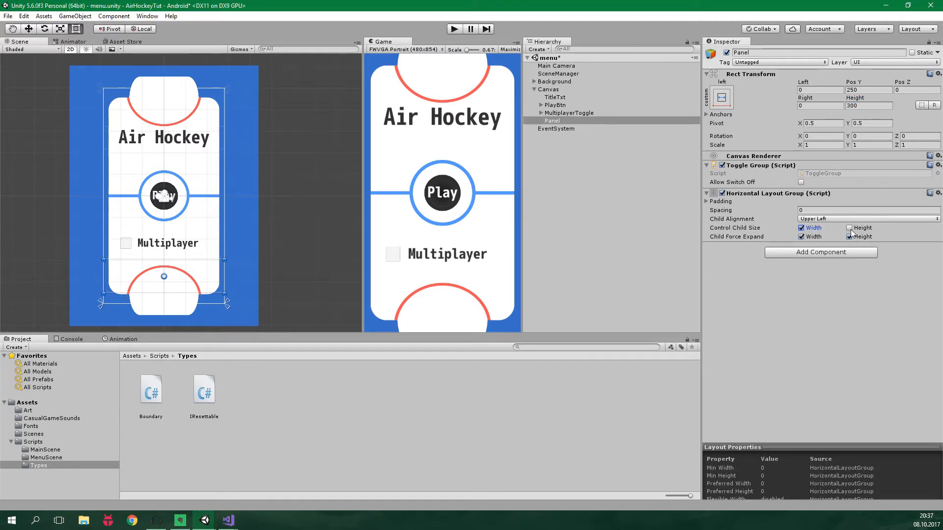
left_click(849, 228)
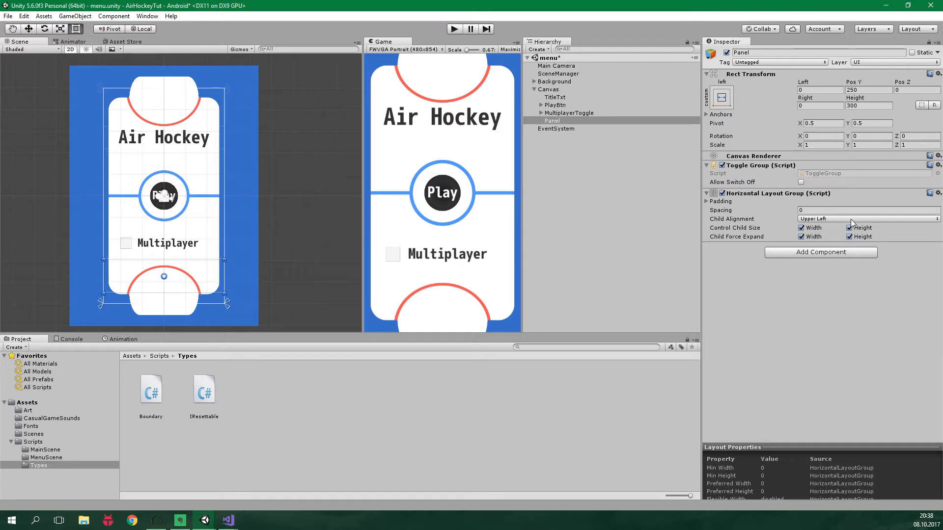
left_click(868, 219)
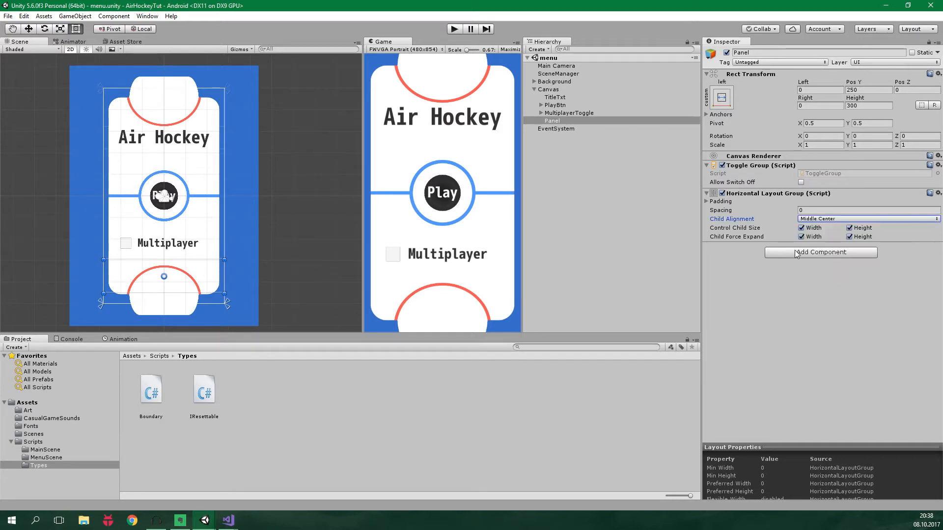
type("10")
type("DifficultyToggles")
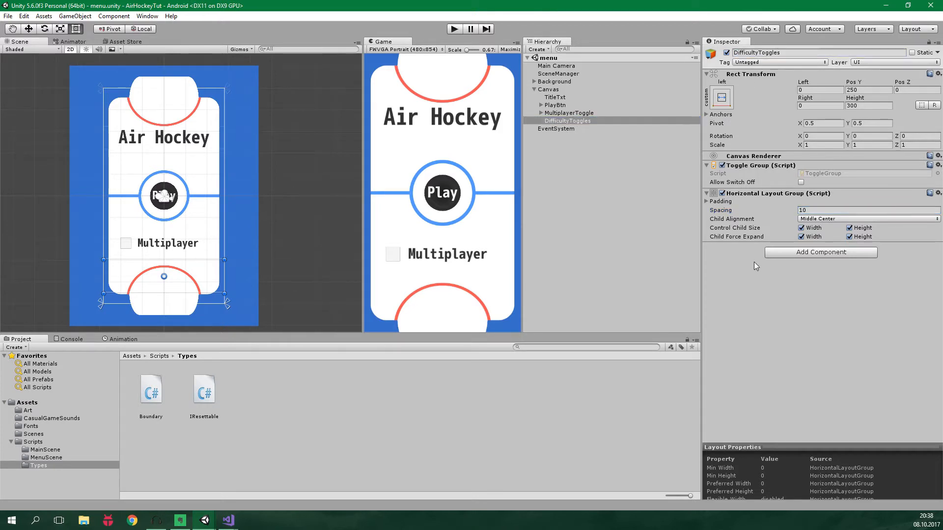
mouse_move(569, 133)
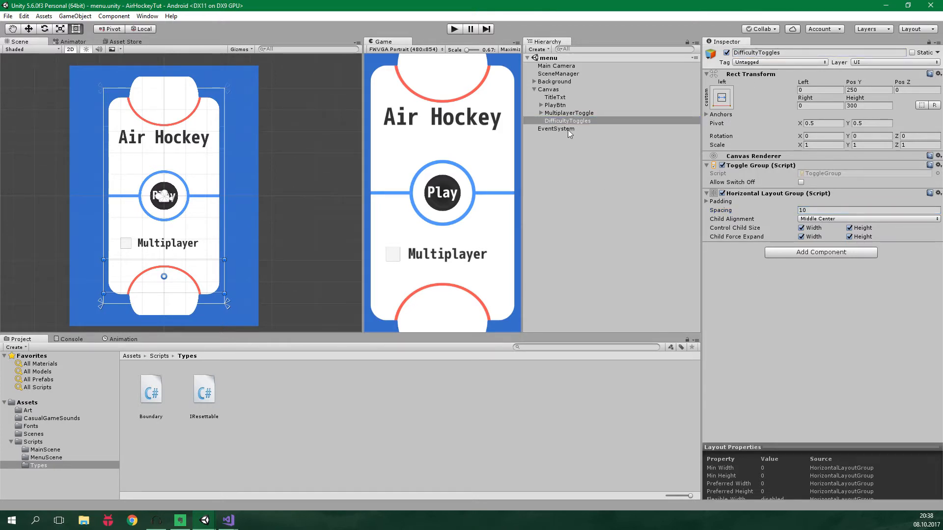
Add a Toggle, remove its Checkmark, and stretch OffBackground to fill with 0 offsets
right_click(568, 121)
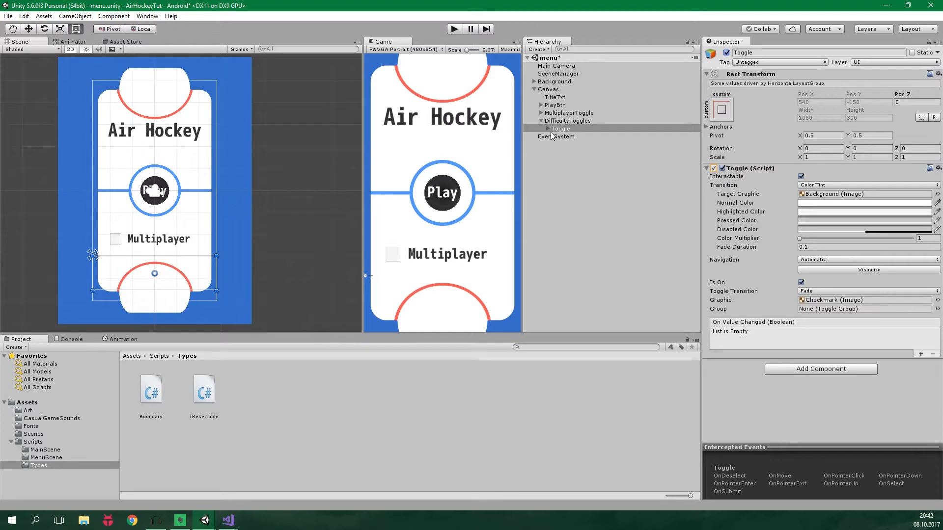
left_click(547, 129)
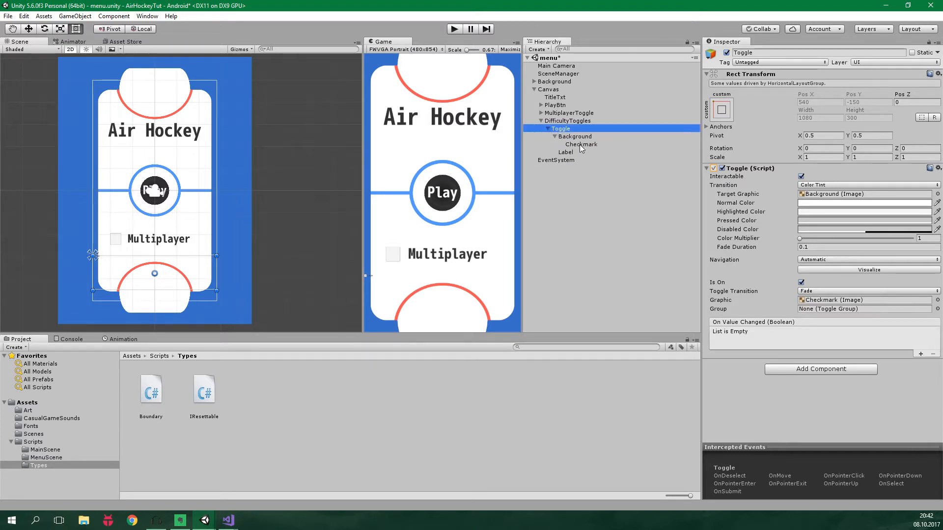
left_click(574, 136)
type("Off")
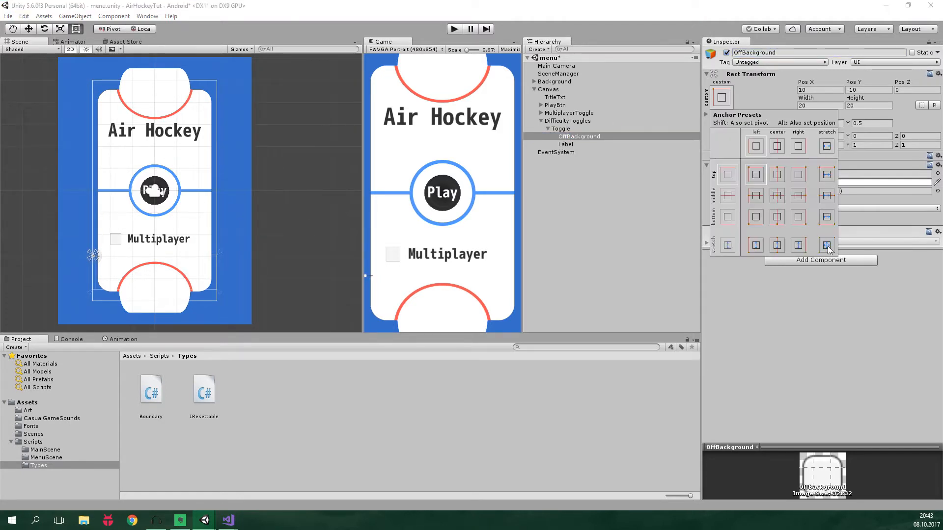
left_click(826, 244)
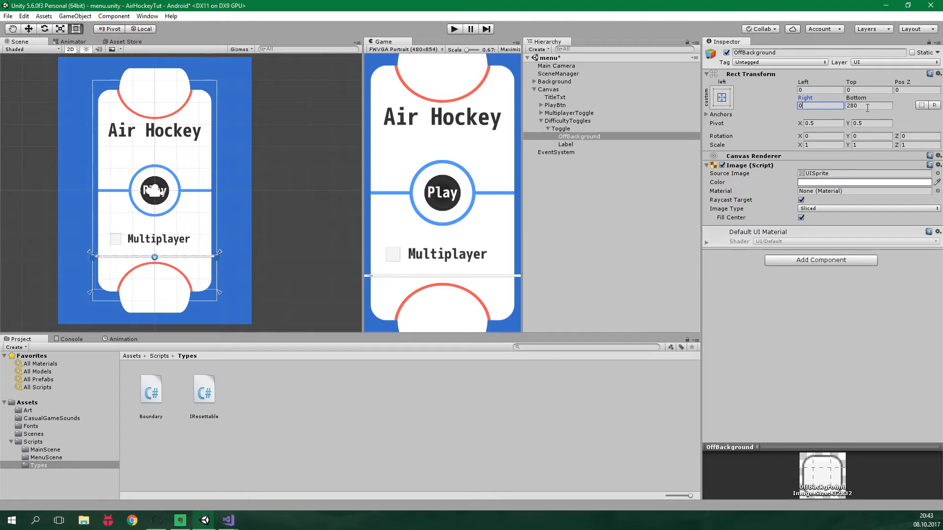
type("0")
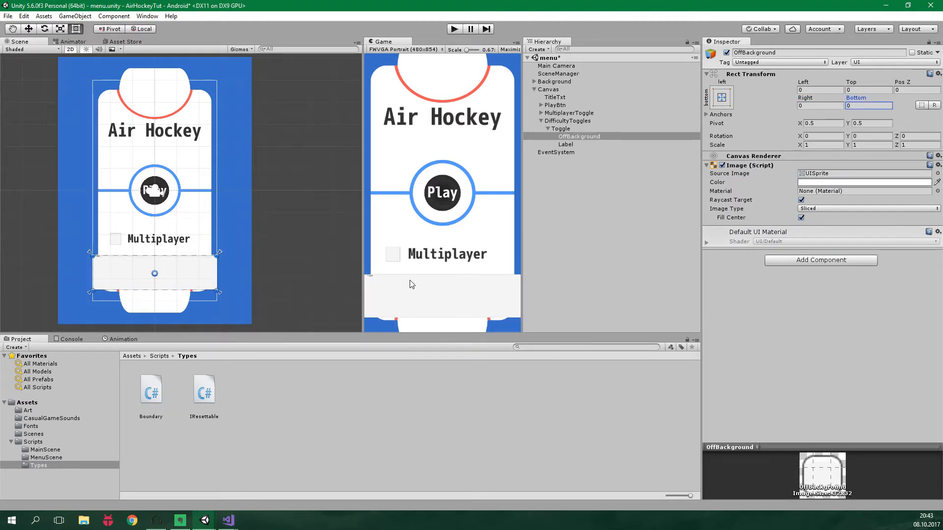
left_click(579, 137)
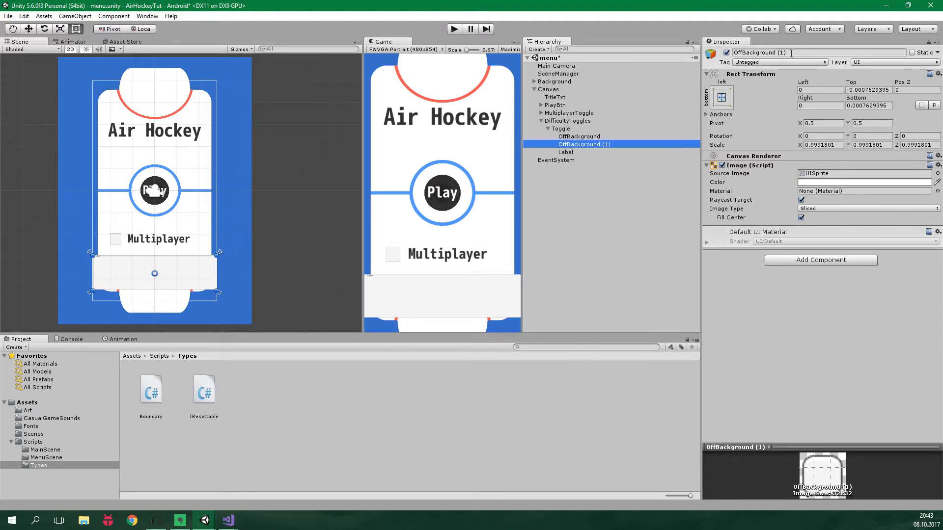
Tint OnBackground light green and reset its Rect Transform position and scale
left_click(579, 144)
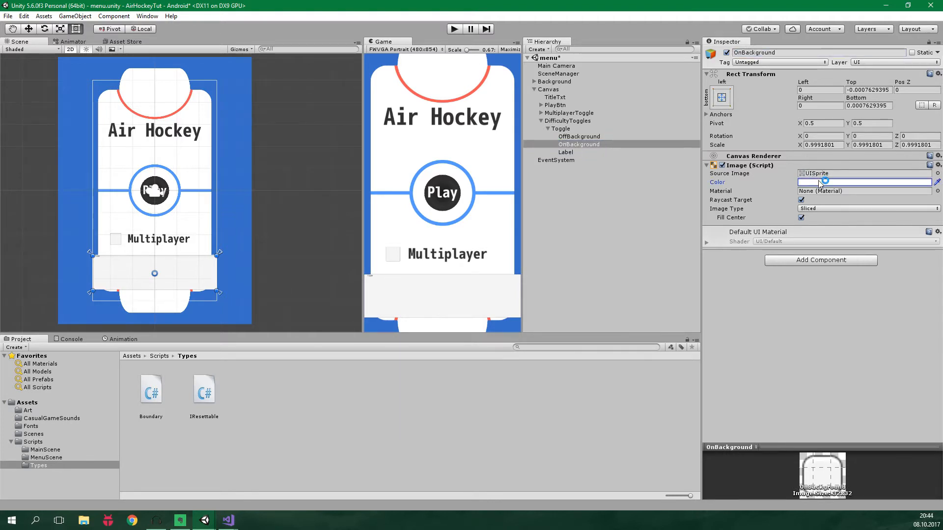
left_click(863, 182)
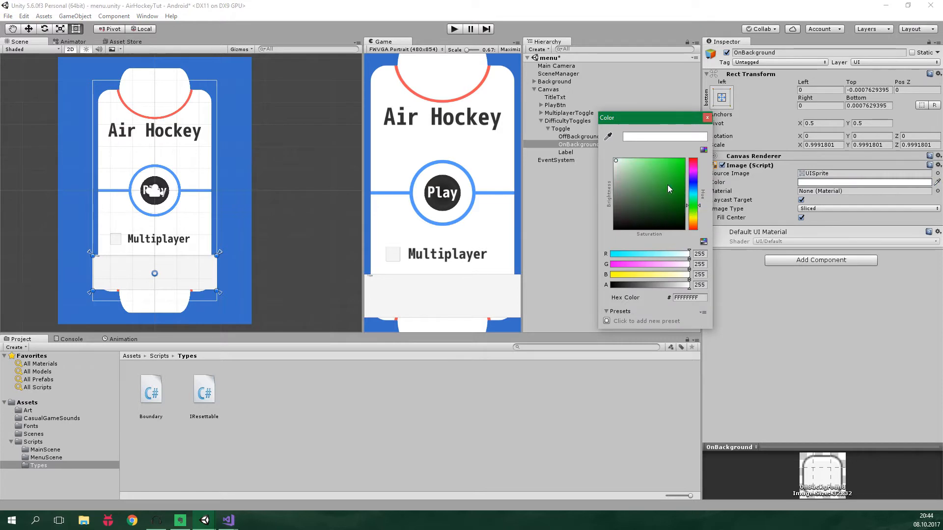
left_click(650, 164)
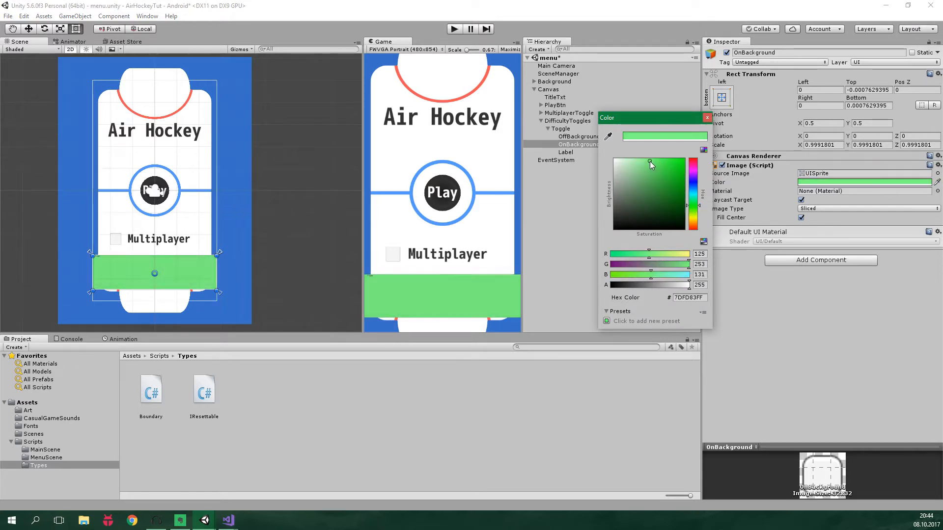
left_click(707, 118)
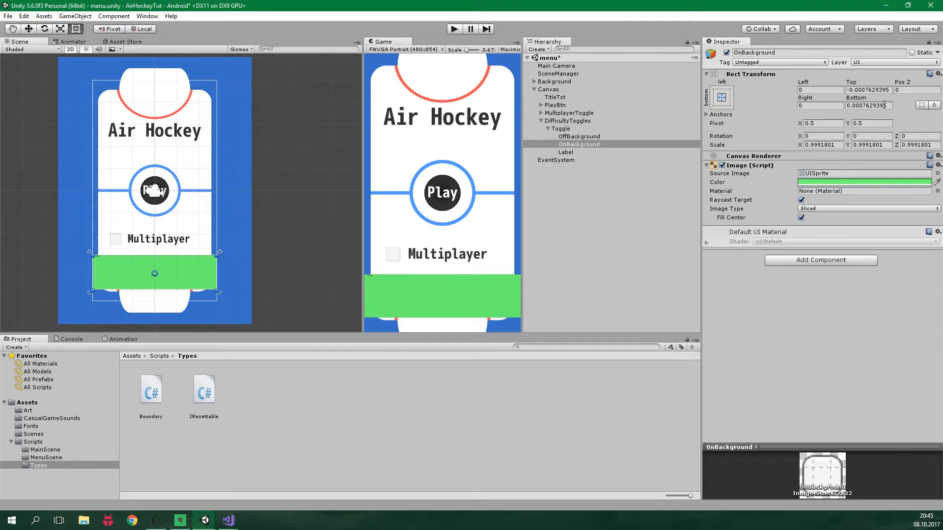
left_click(929, 75)
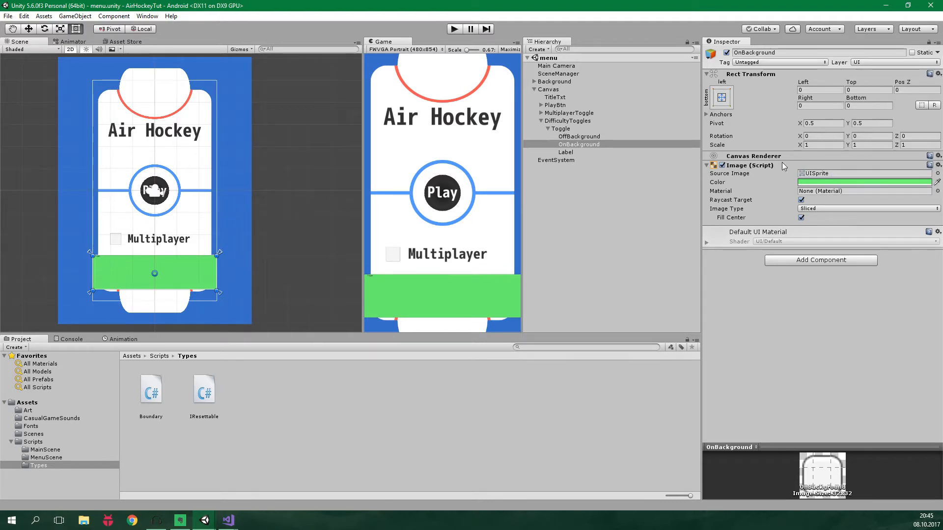
Set the label to 'Easy' in centred mplus-1m-medium font at size 100
left_click(565, 152)
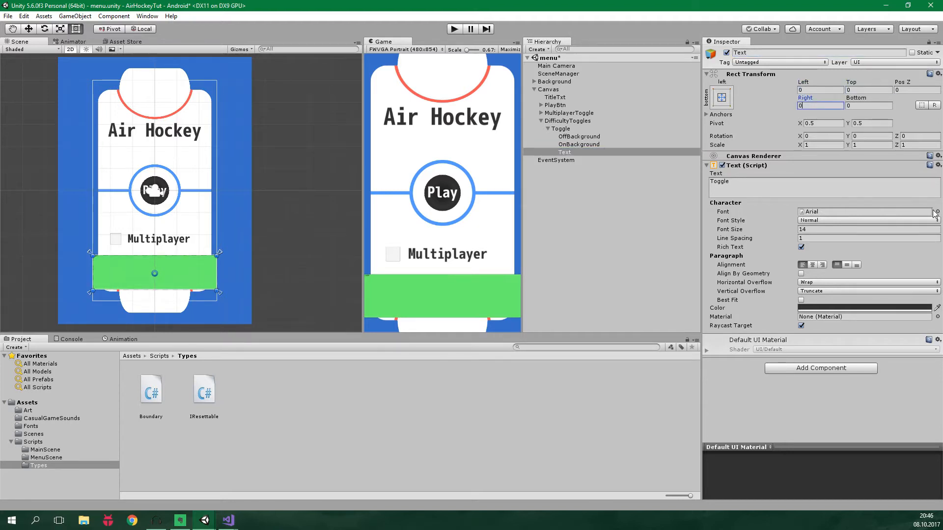
left_click(936, 212)
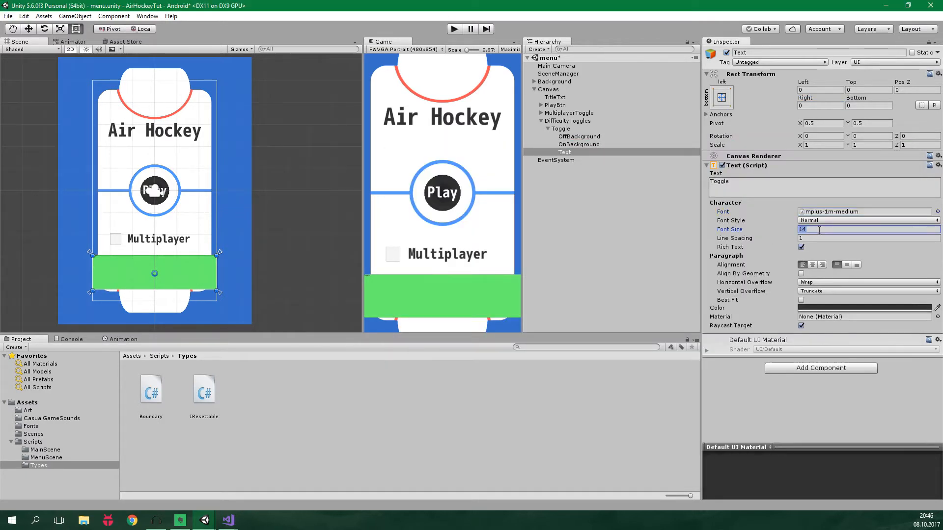
type("100")
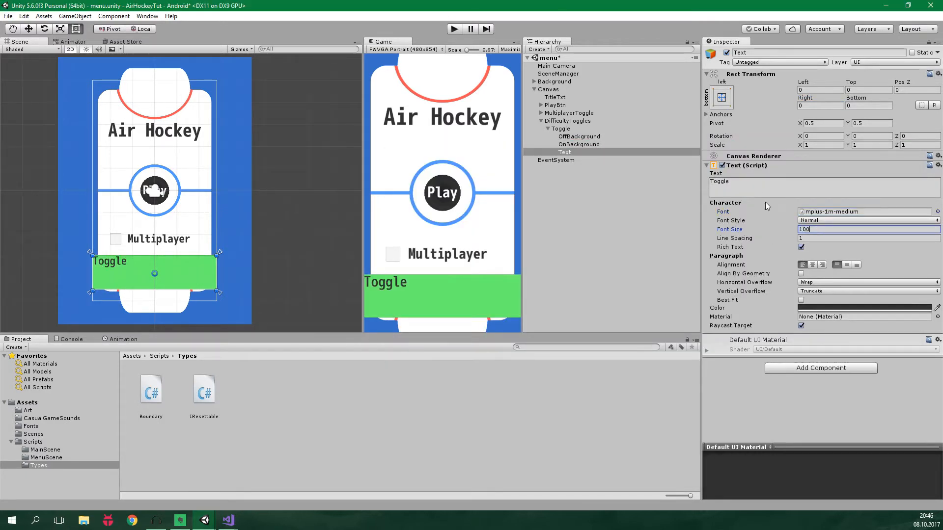
left_click(846, 264)
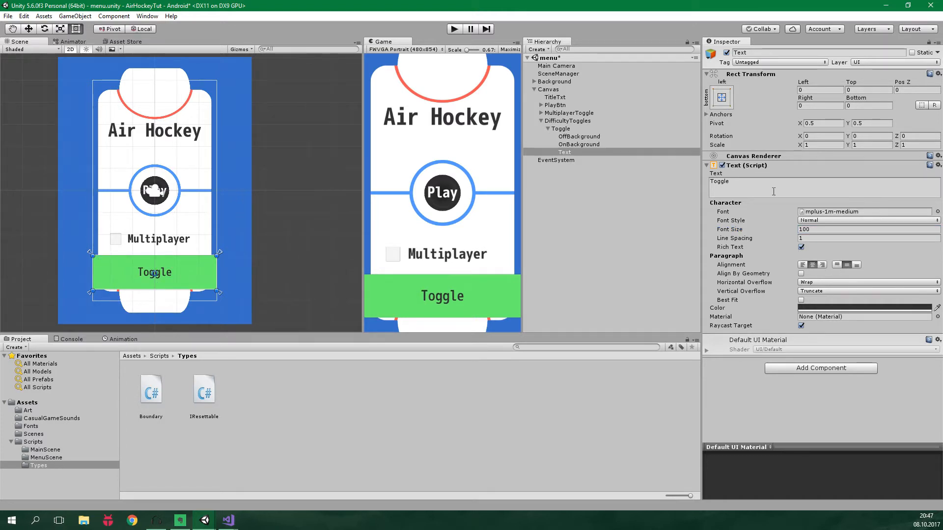
type("Easy")
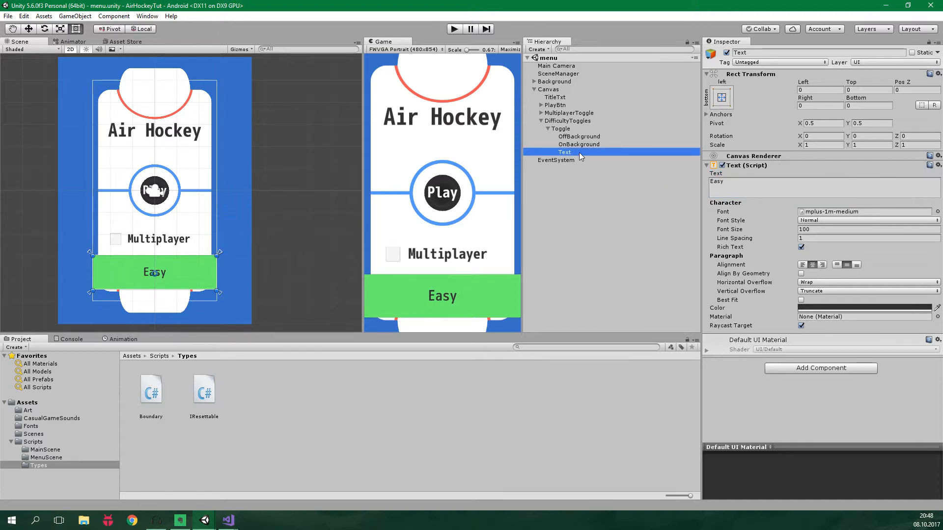
Add a white Overlay image inside the toggle
left_click(578, 144)
type("Overlay")
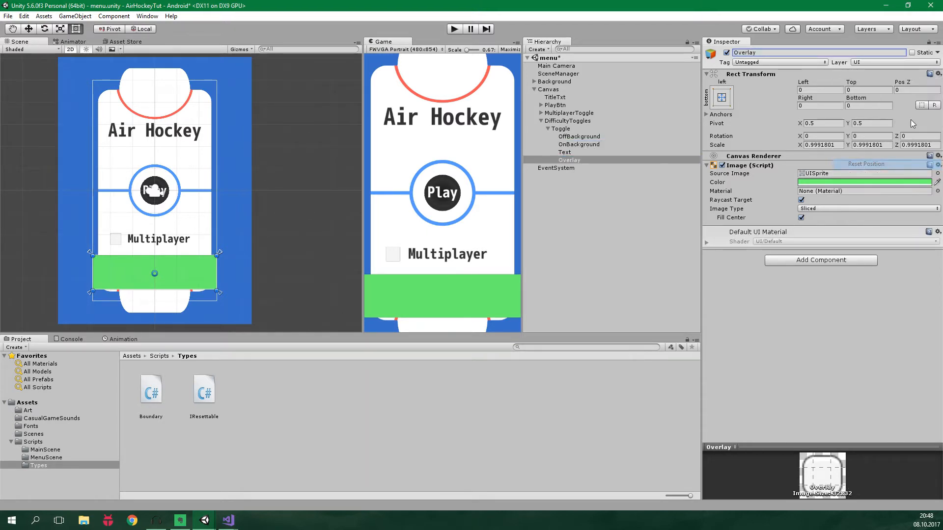
left_click(864, 181)
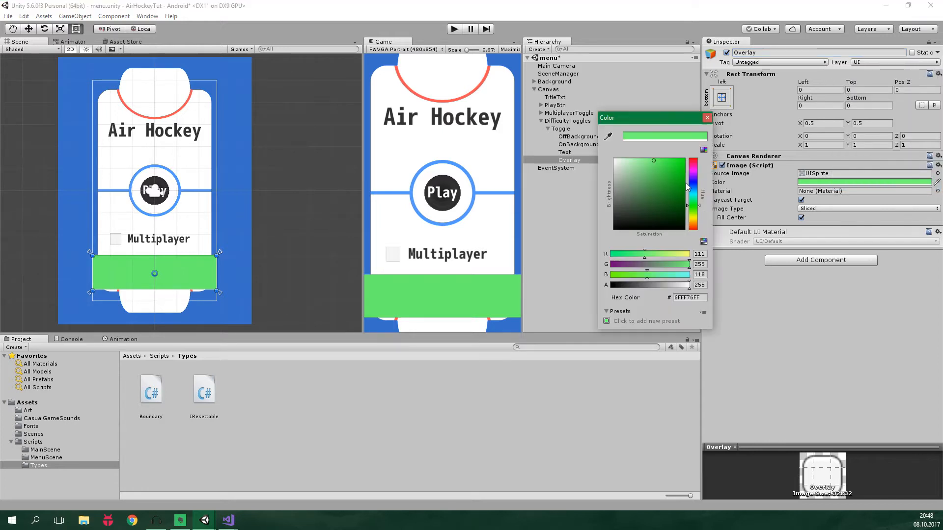
left_click(706, 118)
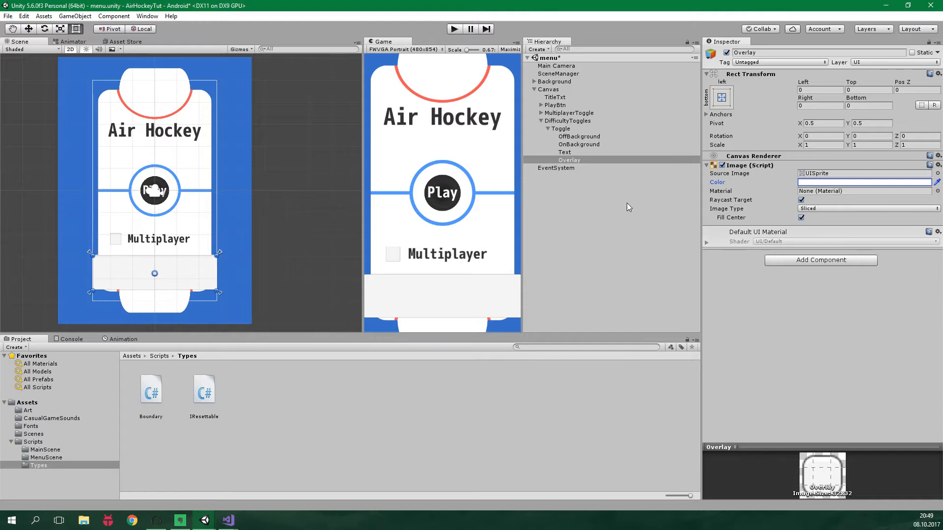
Make Overlay the toggle's target graphic with light grey normal and translucent grey highlighted/pressed tints
left_click(560, 128)
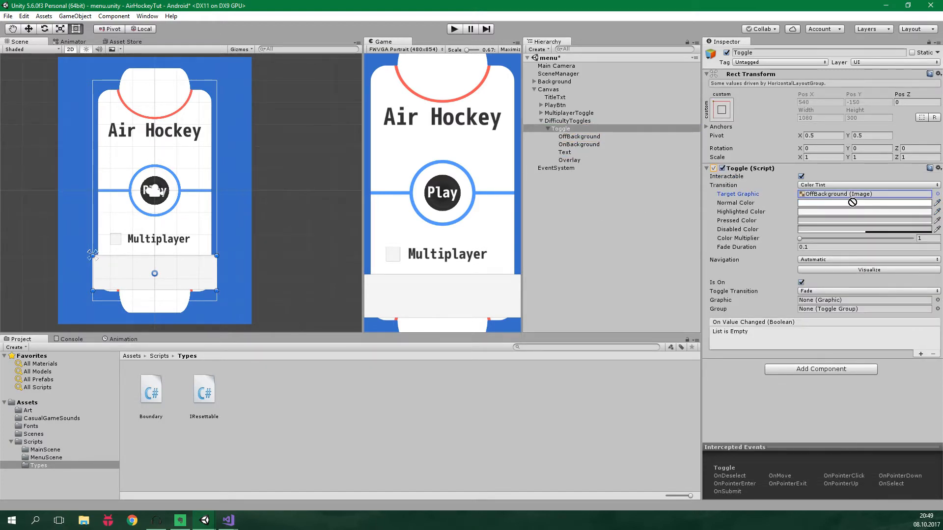
left_click(864, 194)
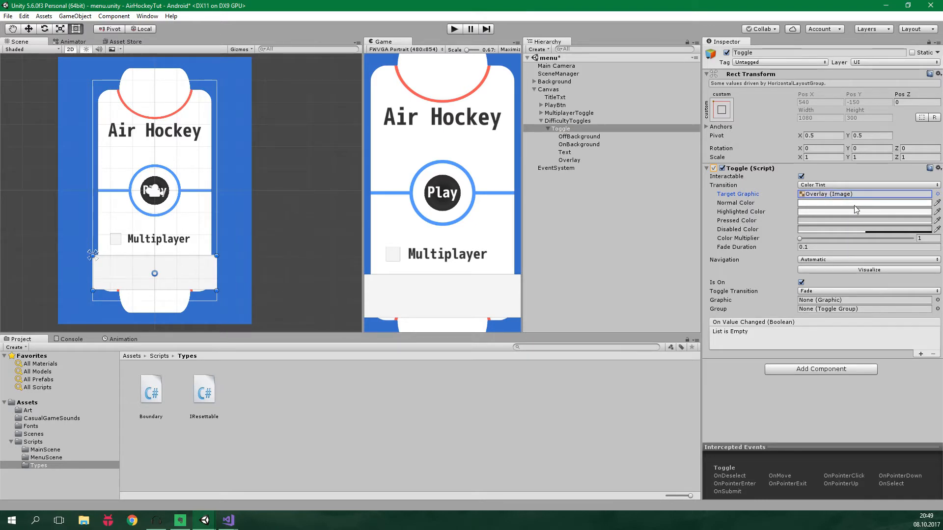
left_click(864, 203)
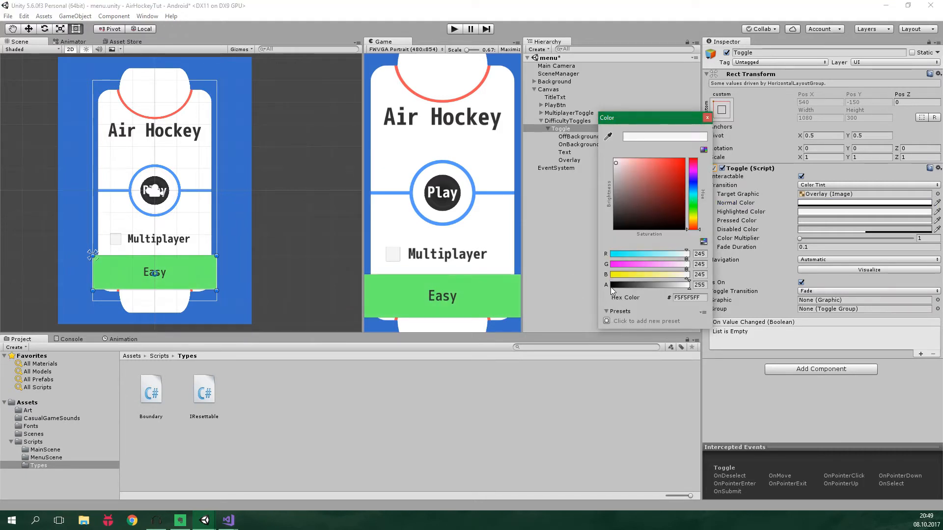
left_click(706, 117)
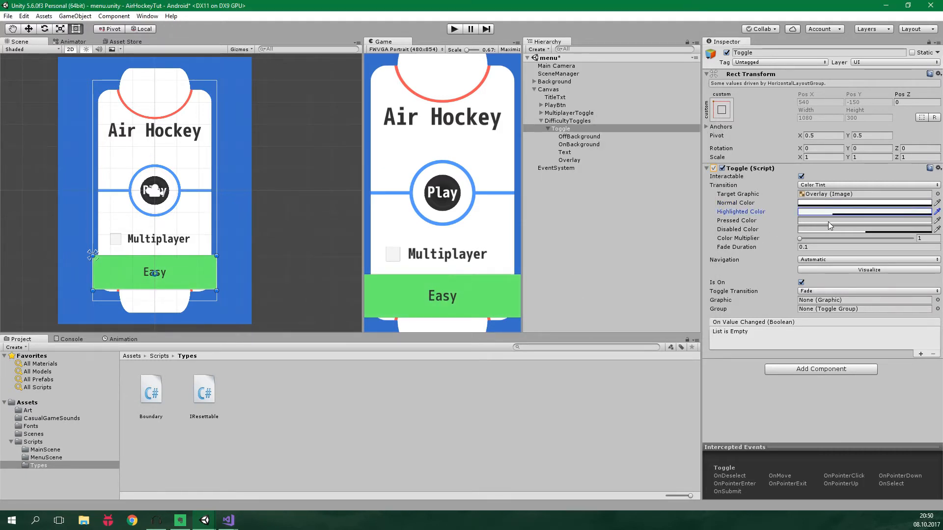
left_click(864, 211)
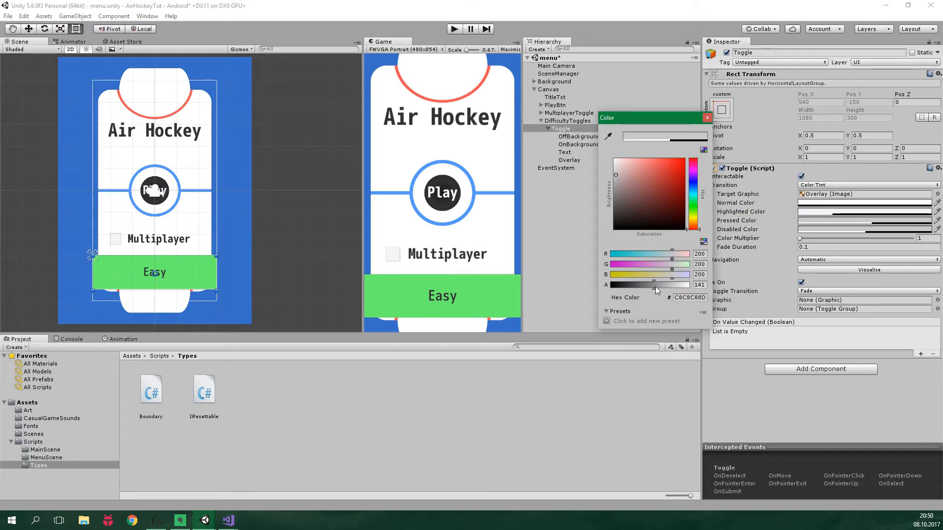
left_click(707, 118)
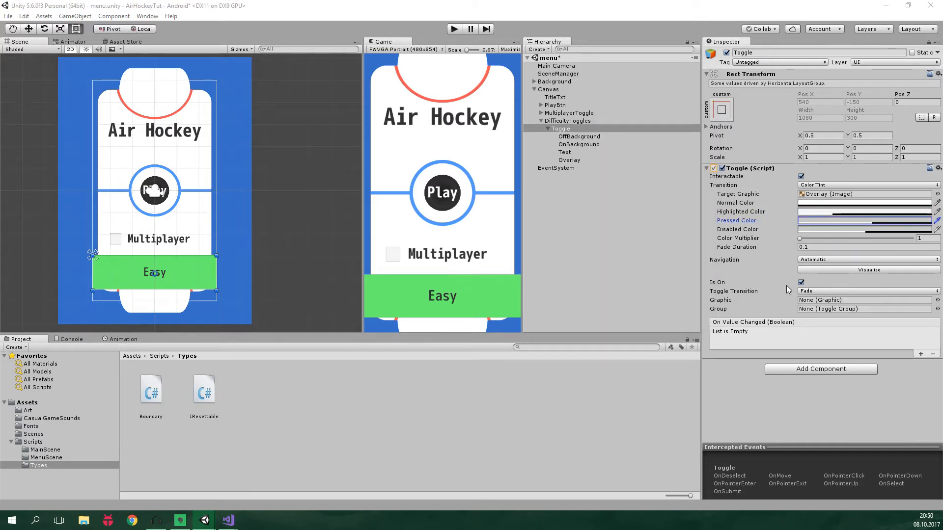
Start the toggle unchecked with OnBackground as its checked graphic, grouped under DifficultyToggles
left_click(800, 283)
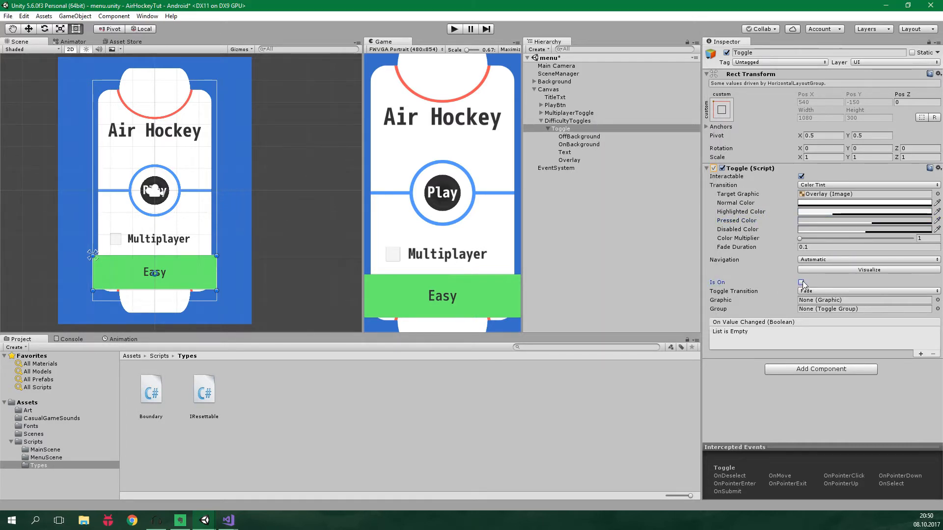
left_click(801, 282)
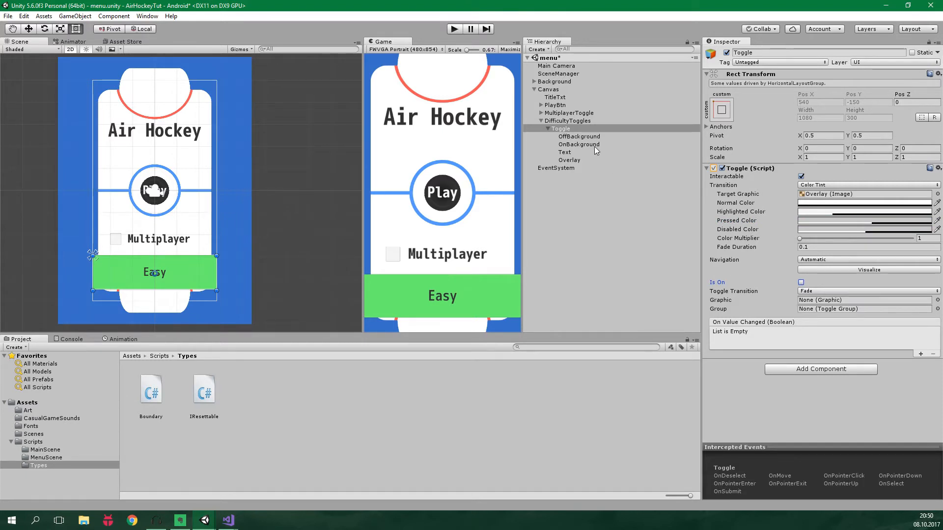
left_click(864, 300)
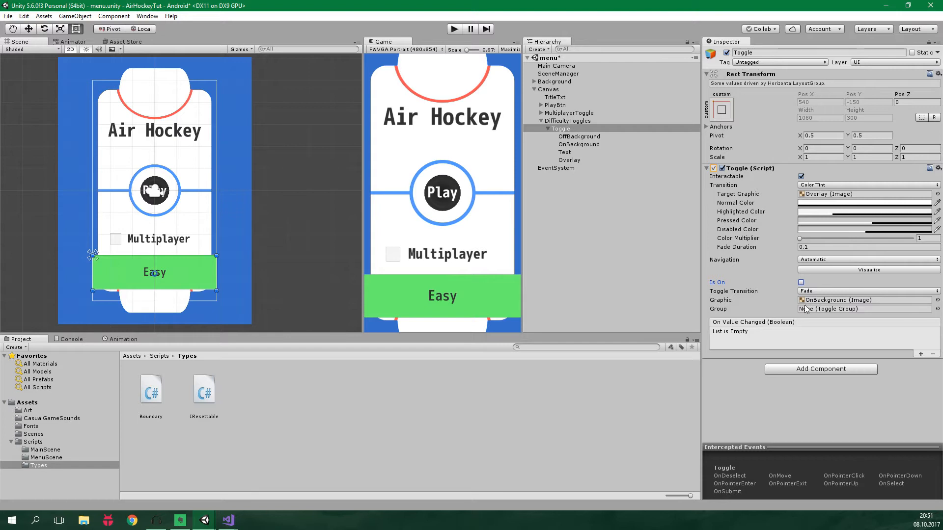
left_click(567, 121)
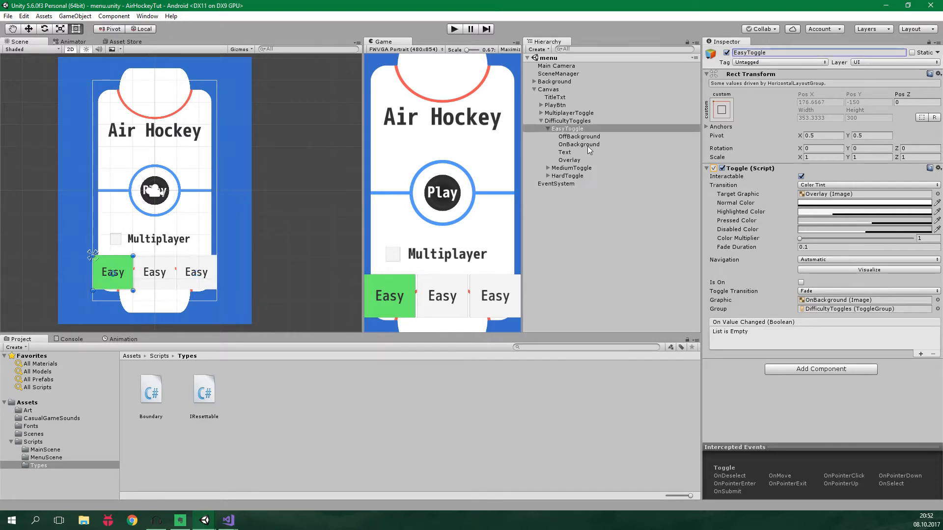
Relabel the duplicated MediumToggle and HardToggle texts to 'Medium' and 'Hard'
left_click(565, 152)
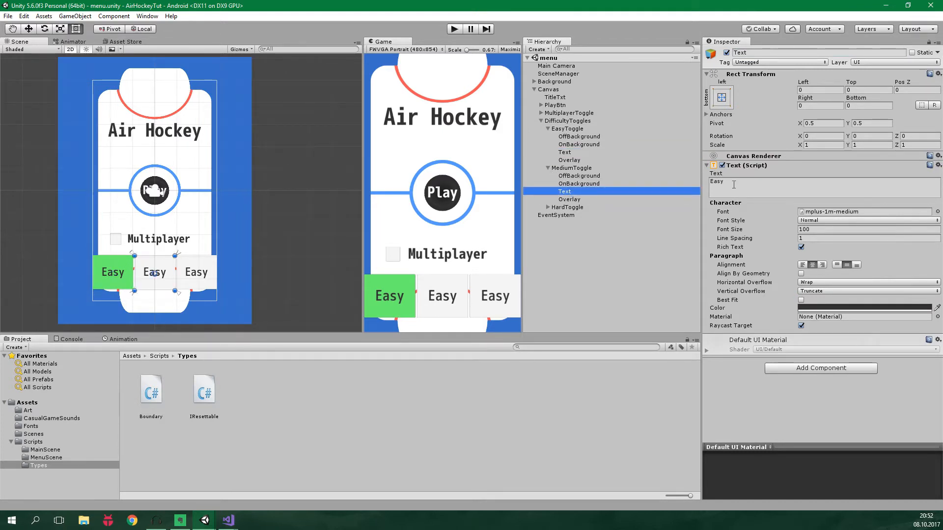
type("Medium")
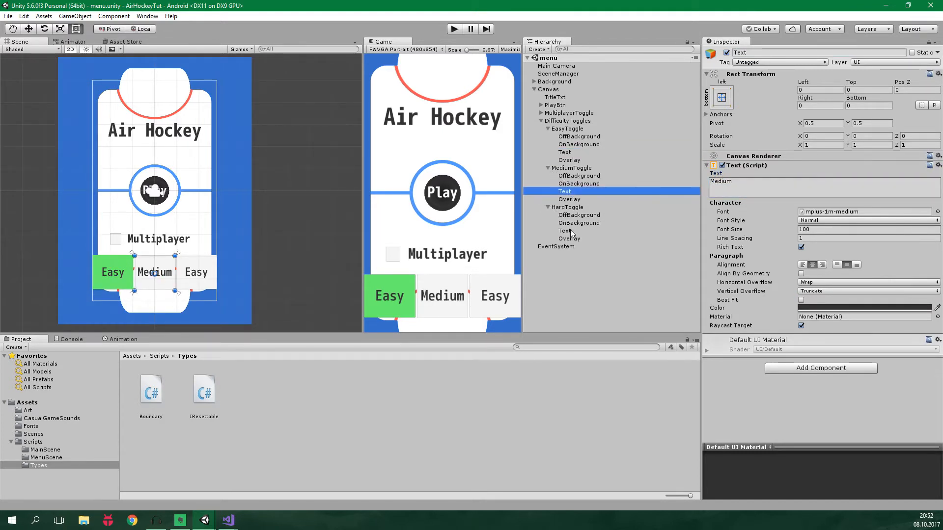
type("Hard")
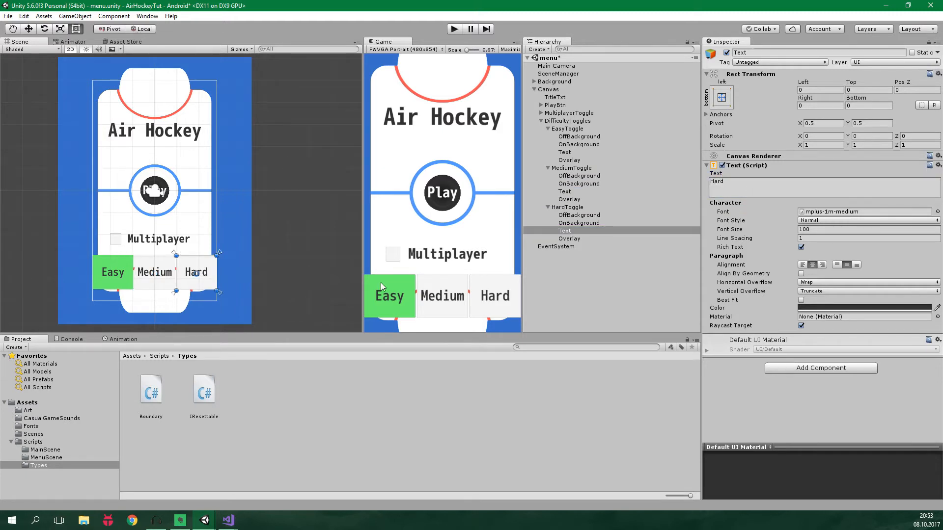
Set DifficultyToggles' Horizontal Layout padding Left and Right to 50
left_click(567, 121)
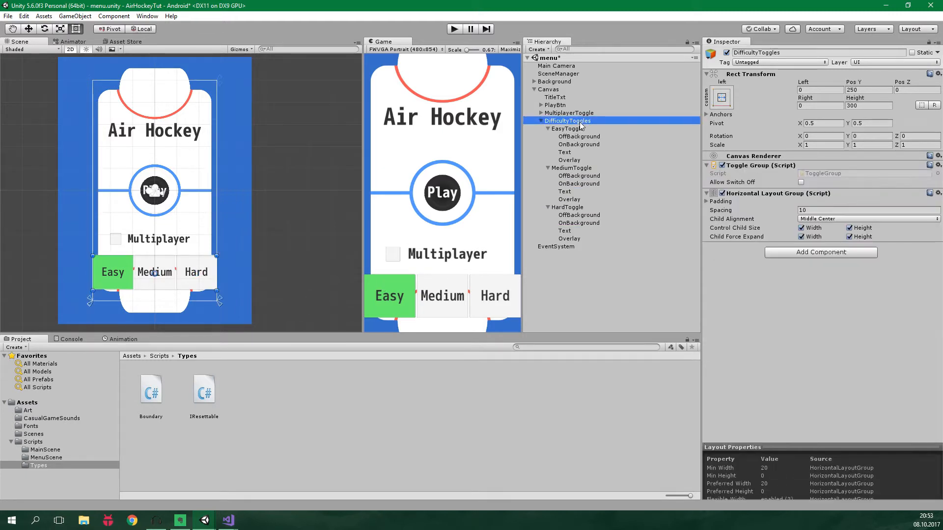
left_click(706, 201)
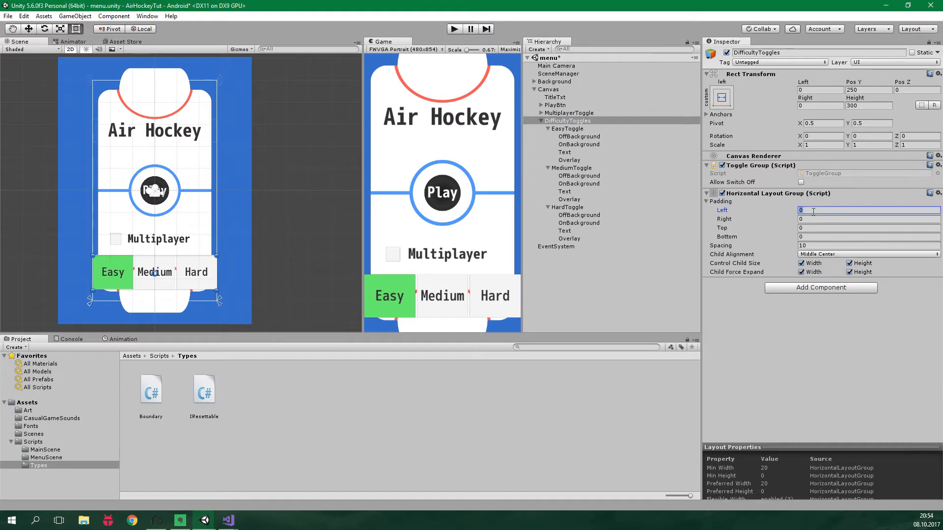
type("50")
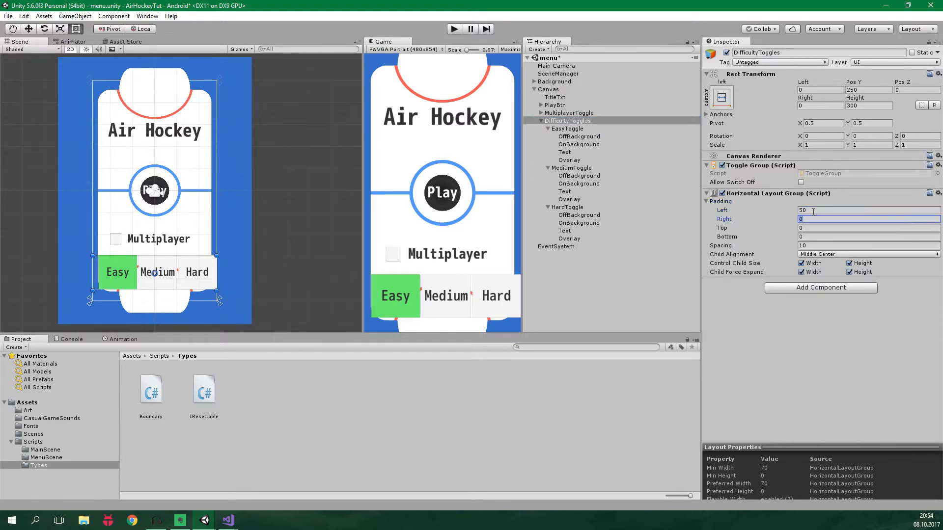
type("50")
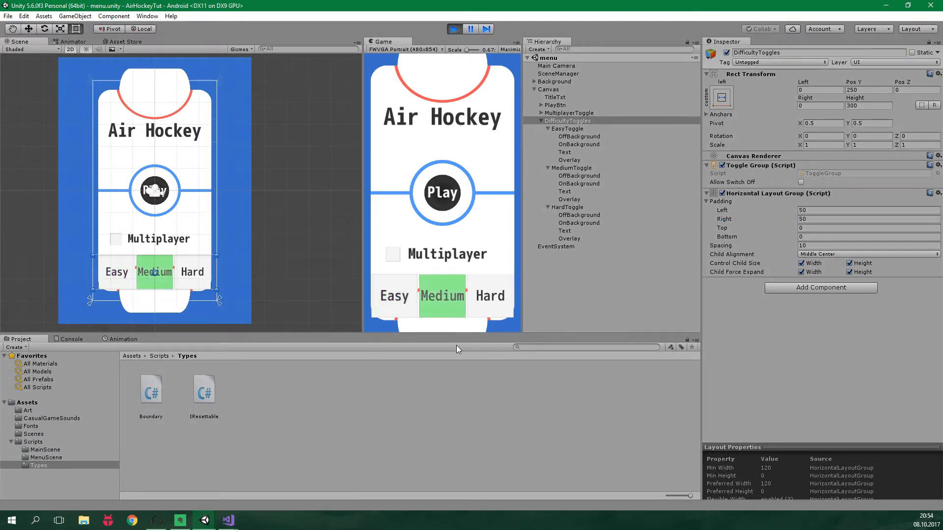
Stop the Play-mode test and open the GameValues script from the Scripts folder
left_click(490, 296)
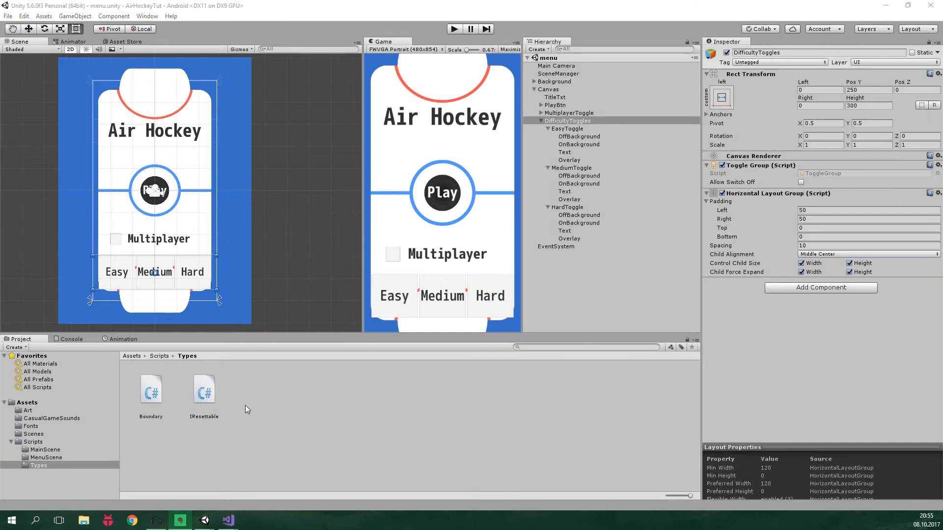
left_click(160, 356)
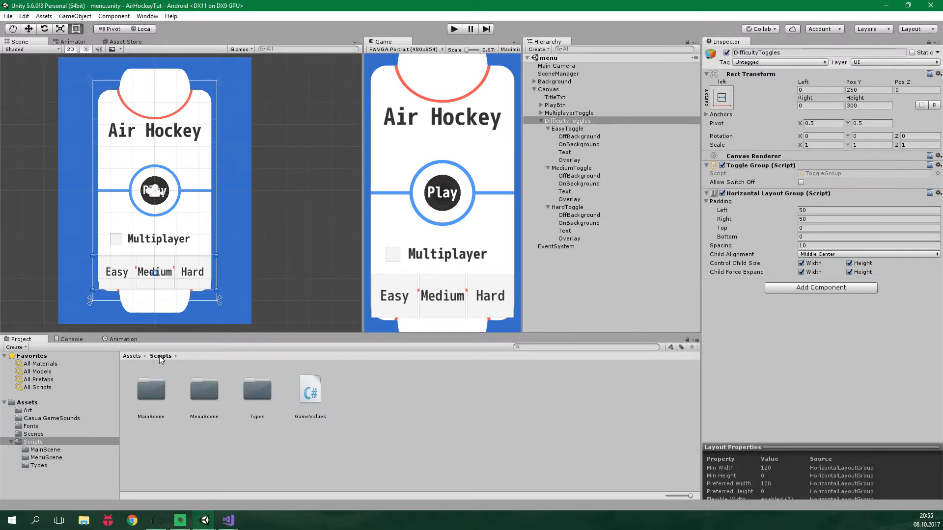
left_click(226, 520)
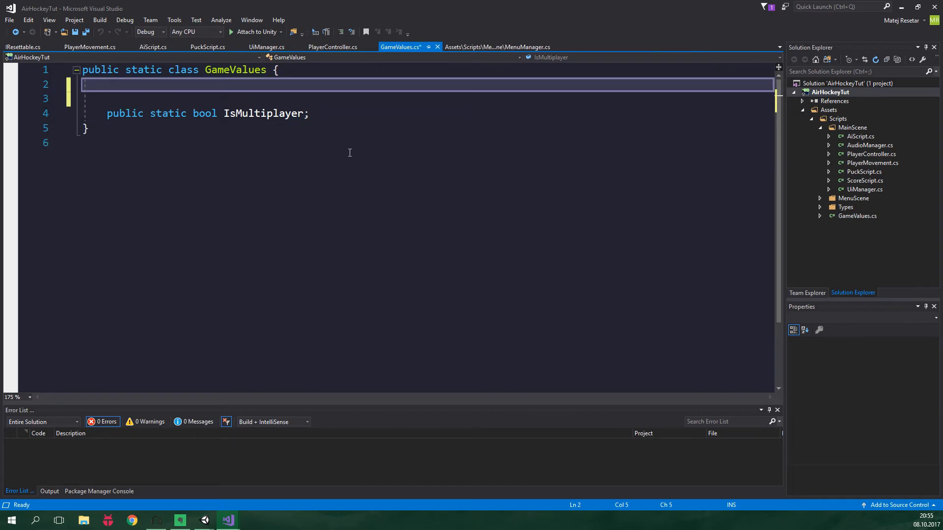
Type 'public enum Difficulties { Easy, Medium, Hard }' and 'public static Difficulties Difficulty' into GameValues
type("public enum Difficulties")
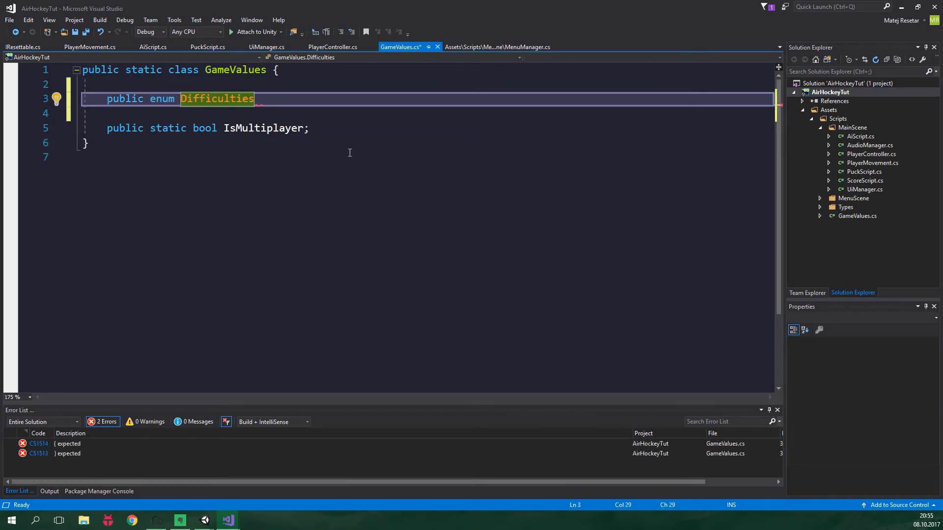
type("{ Easy, Medium, Hard };")
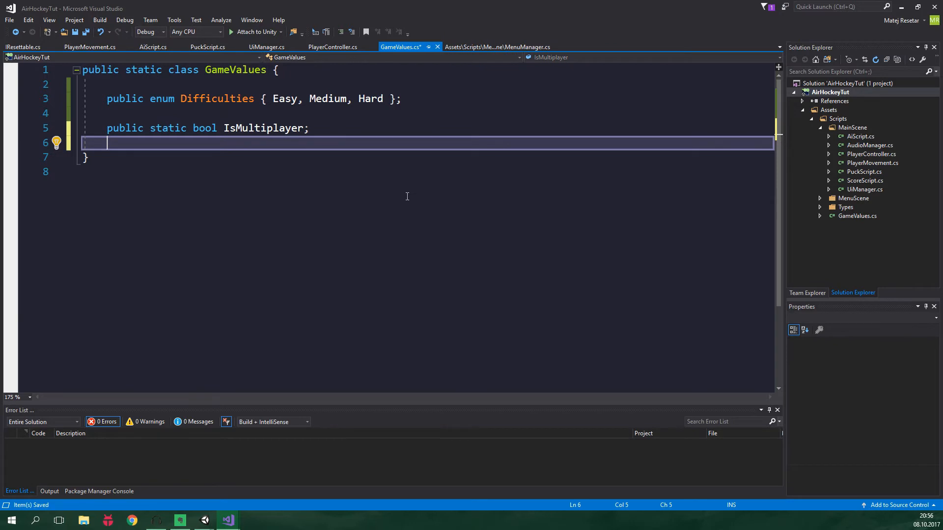
type("public static Difficulties Difficulty")
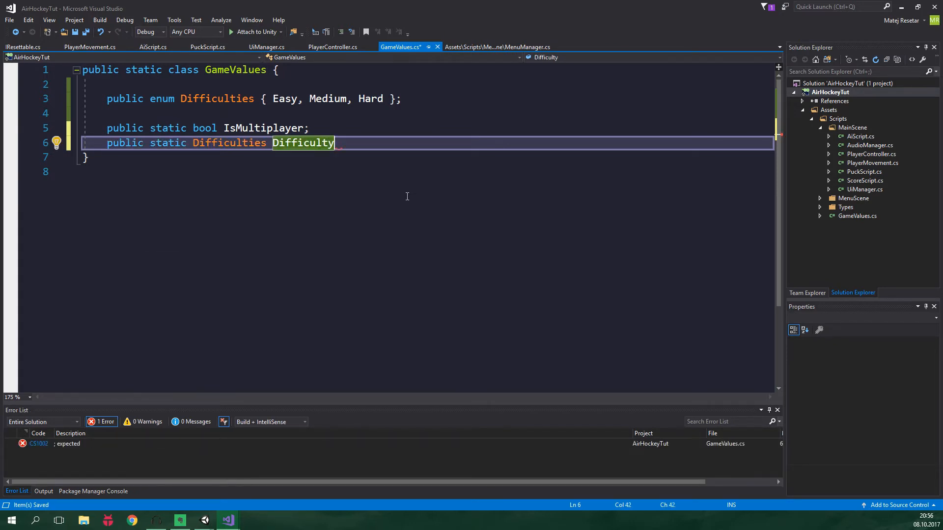
type("= Difficulties.")
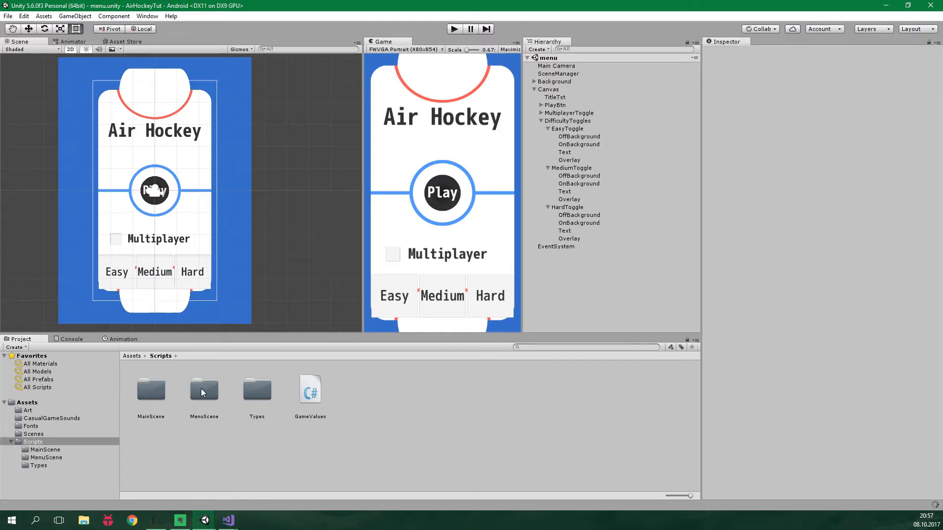
Declare 'public GameObject DifficultyToggles;' in MenuManager and confirm the empty slot in Unity
left_click(225, 520)
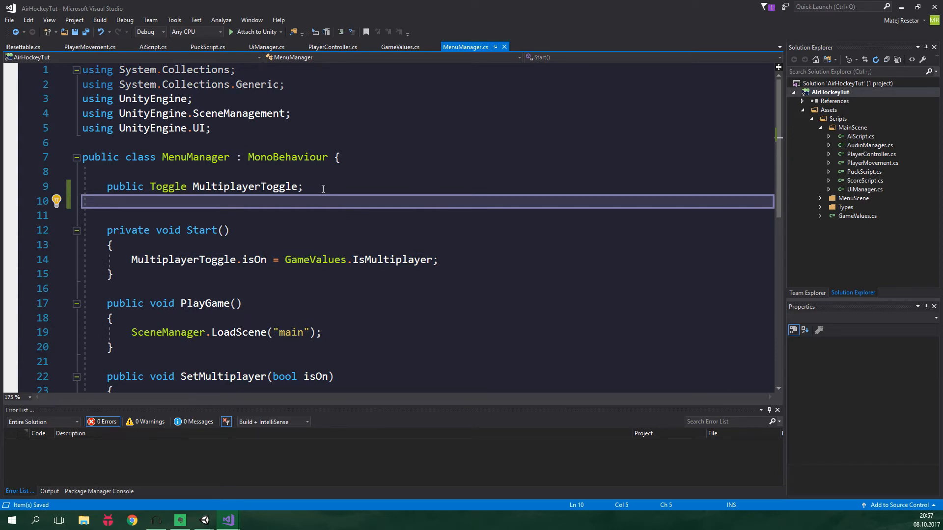
type("public GameObject")
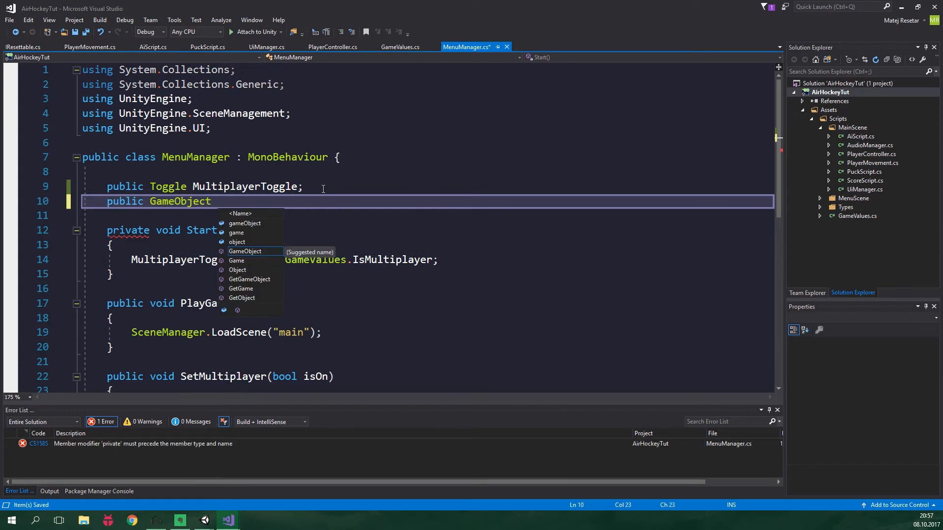
type("DifficultyToggles;")
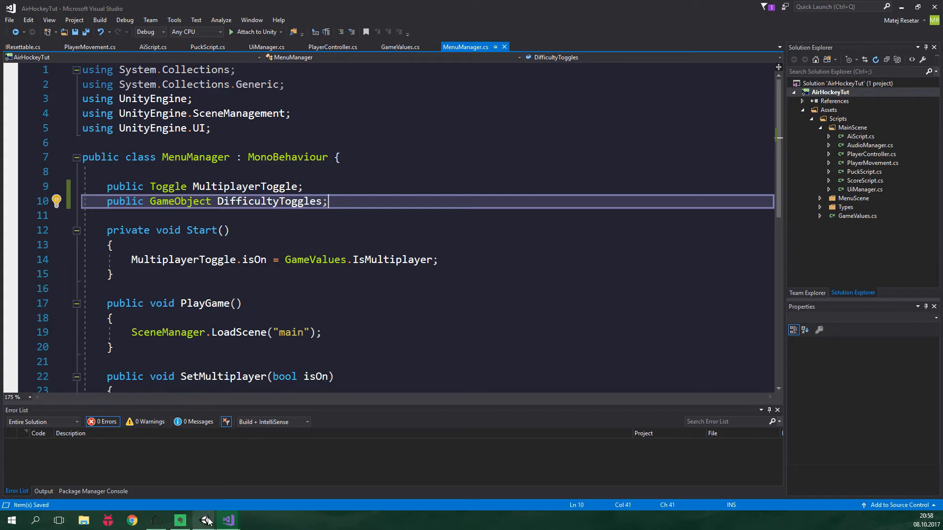
left_click(207, 520)
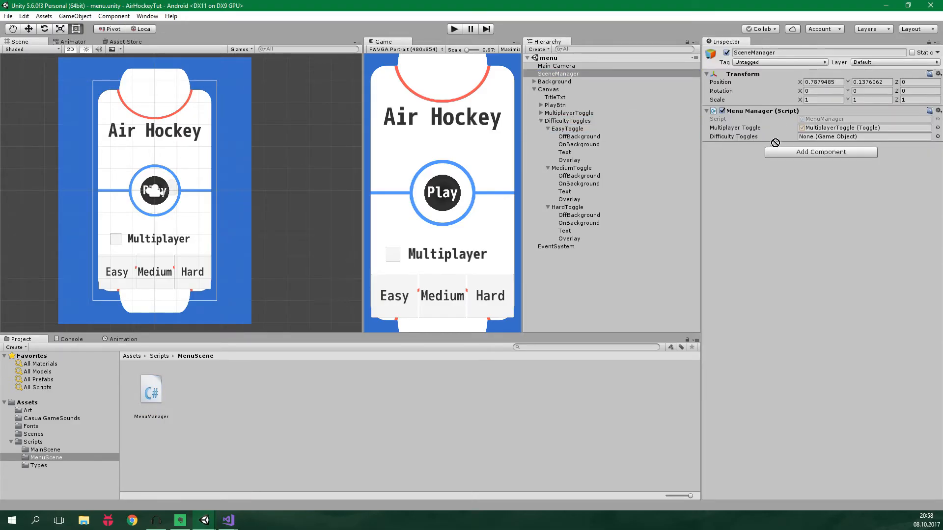
left_click(227, 520)
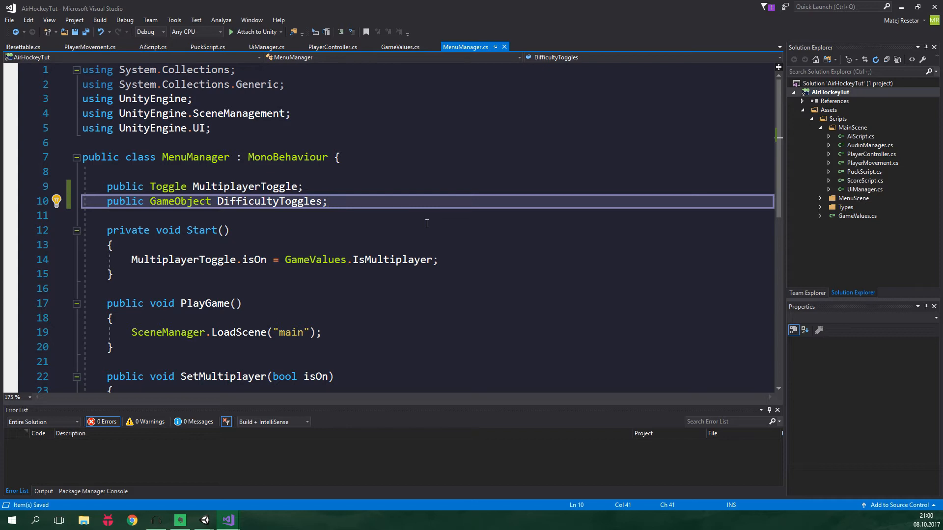
Add a MultiplayerToggle onValueChanged listener calling DifficultyToggles.SetActive(!isMultiplayerOn) in Start
key("Enter")
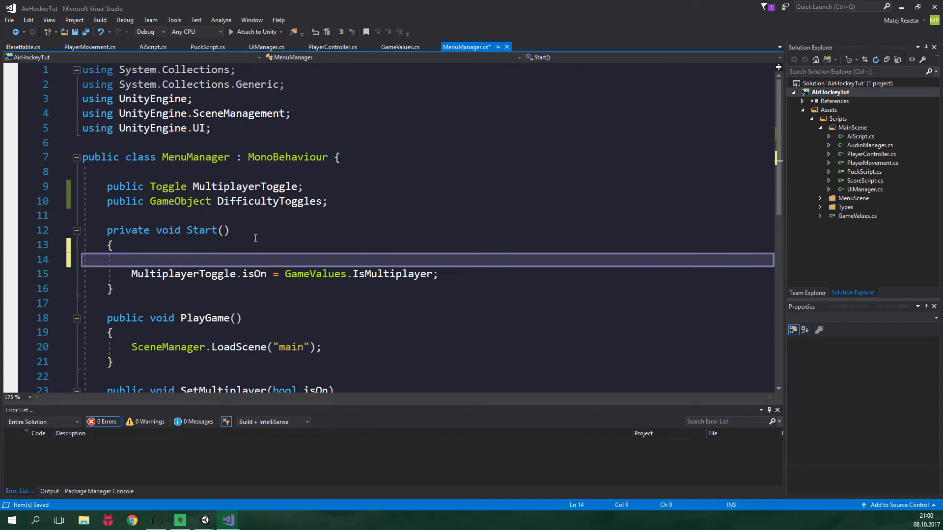
type("MultiplayerToggle.")
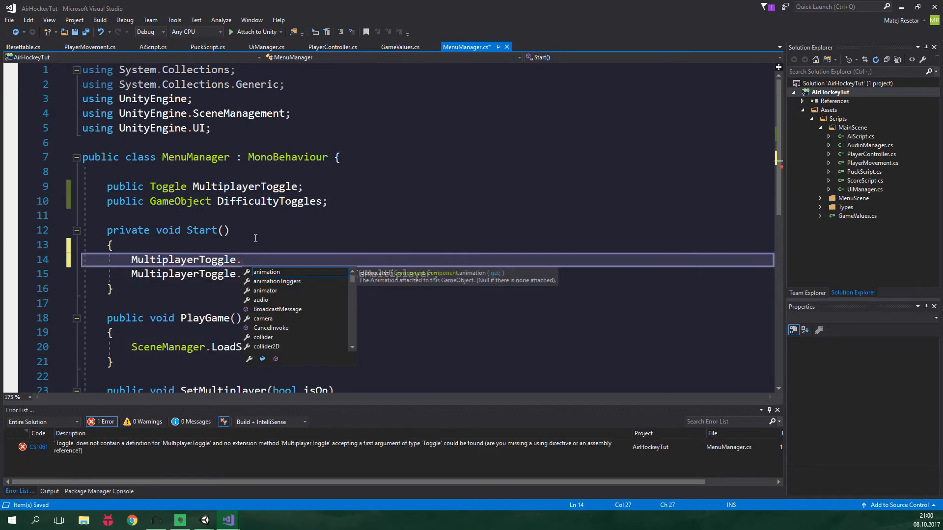
type("onValueChanged.AddListener(")
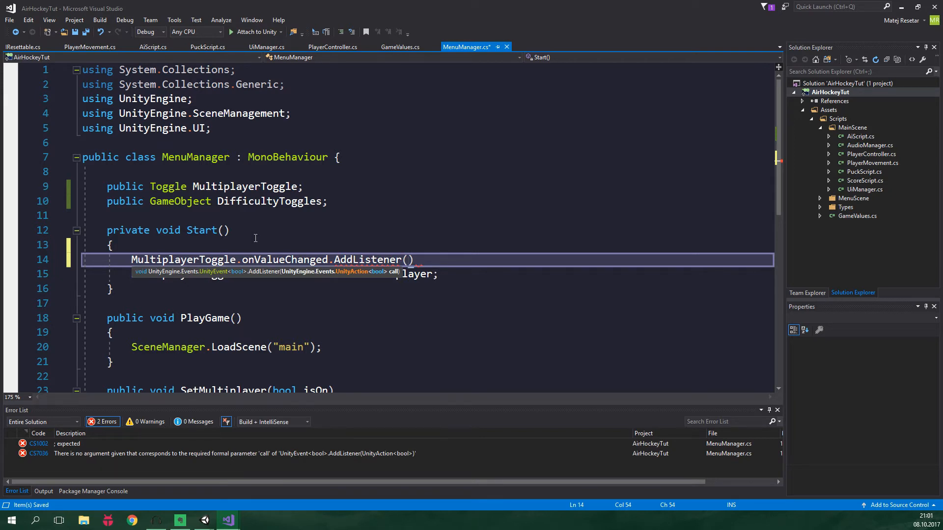
type("isMultiplayerOn =>")
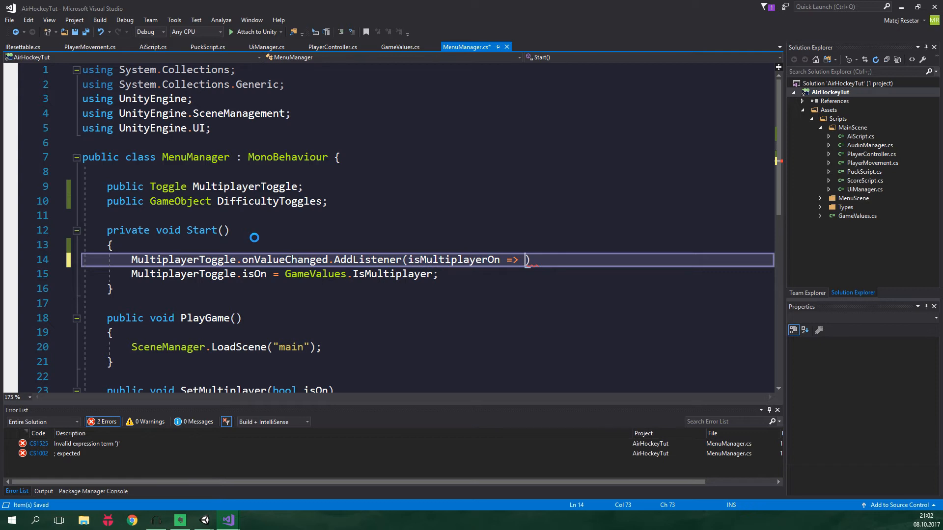
type("DifficultyToggles.SetActive")
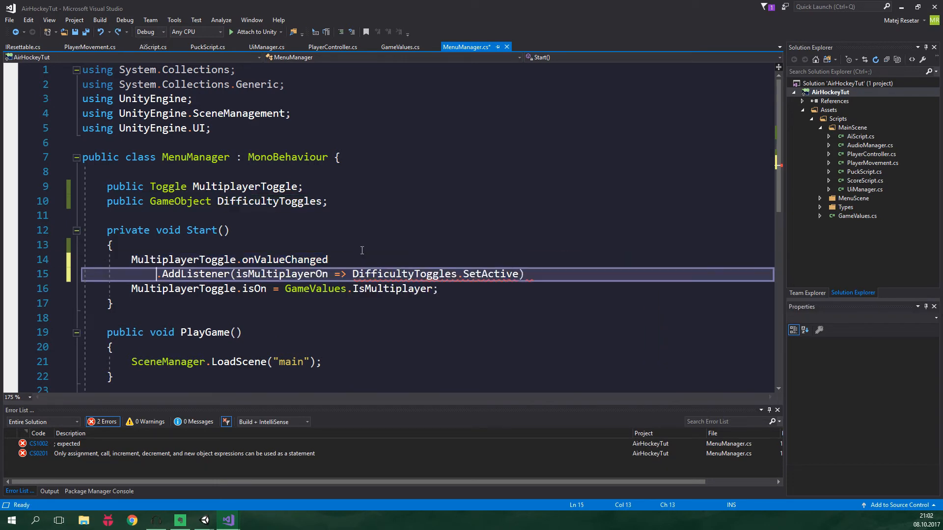
double_click(490, 274)
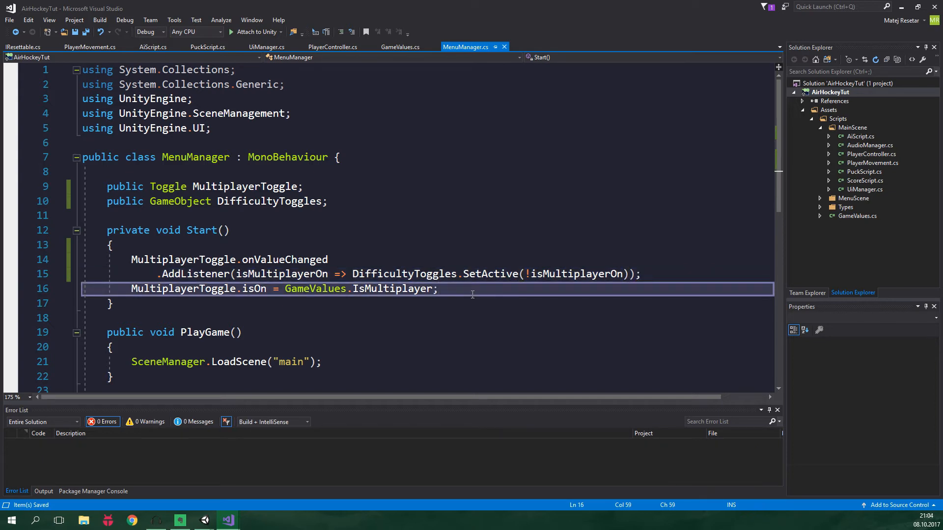
key("Enter")
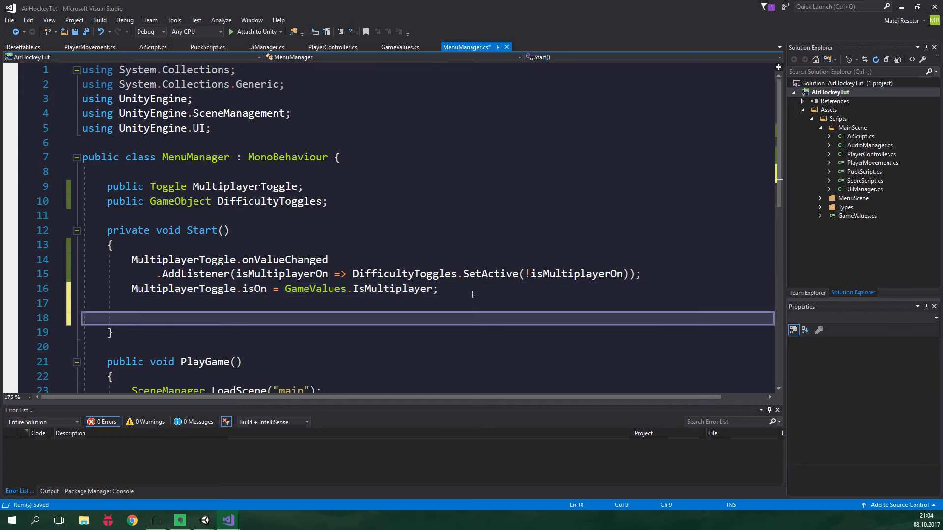
Set isOn true on the DifficultyToggles child indexed by (int)GameValues.Difficulty
type("DifficultyToggles.transform.GetChild(")
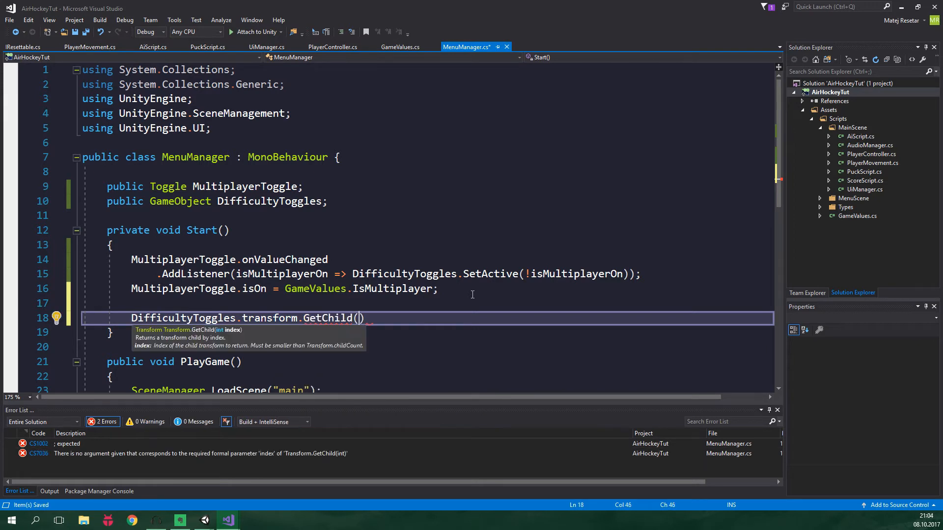
type("G")
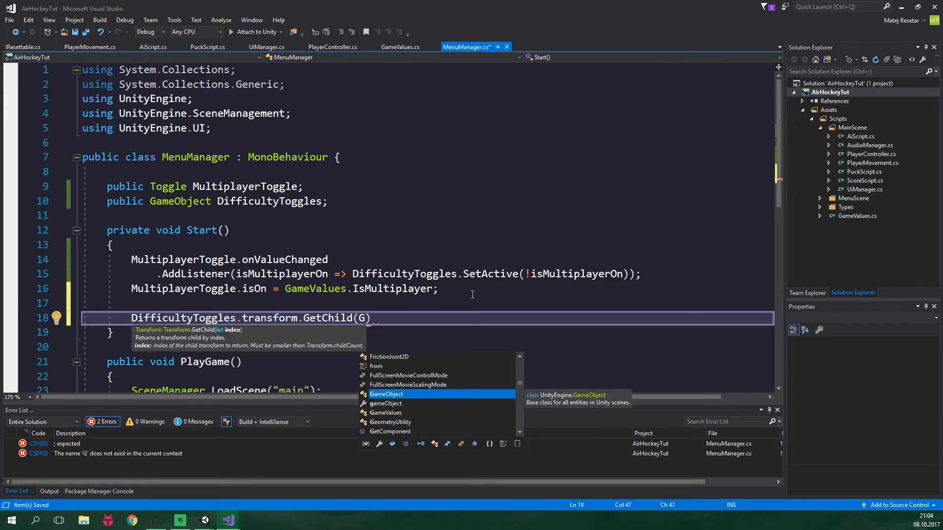
type("ameValues.Difficulty")
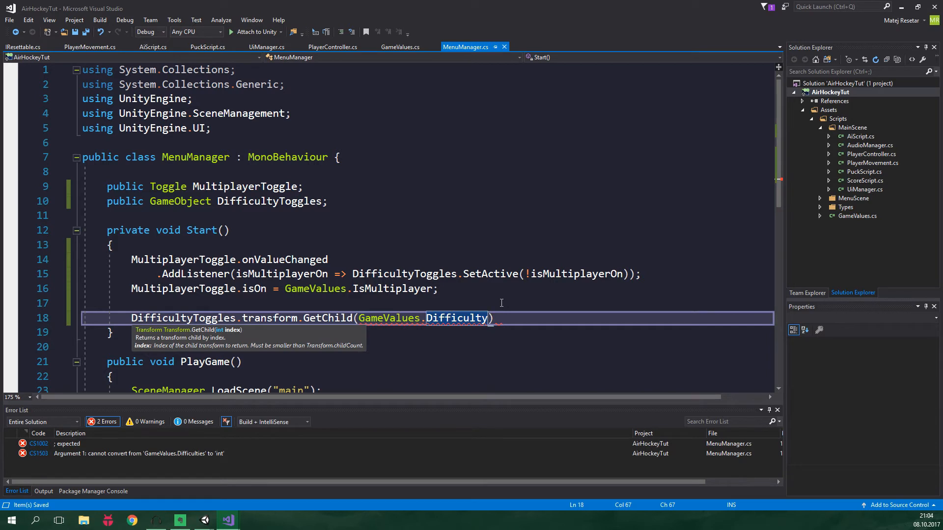
mouse_move(479, 350)
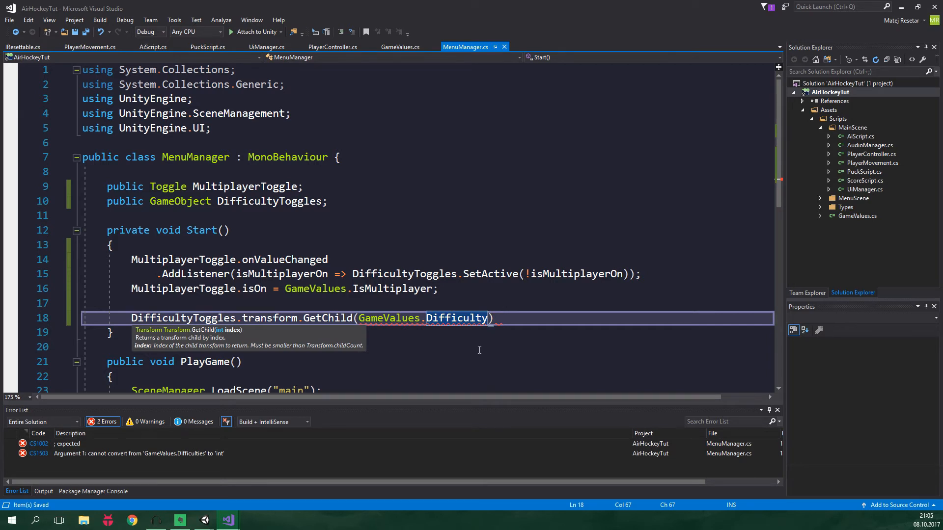
mouse_move(419, 140)
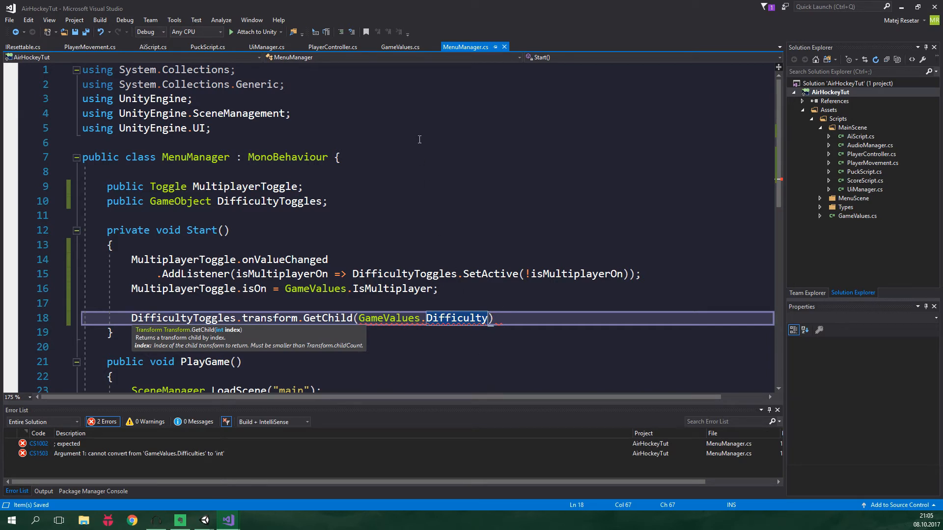
left_click(400, 47)
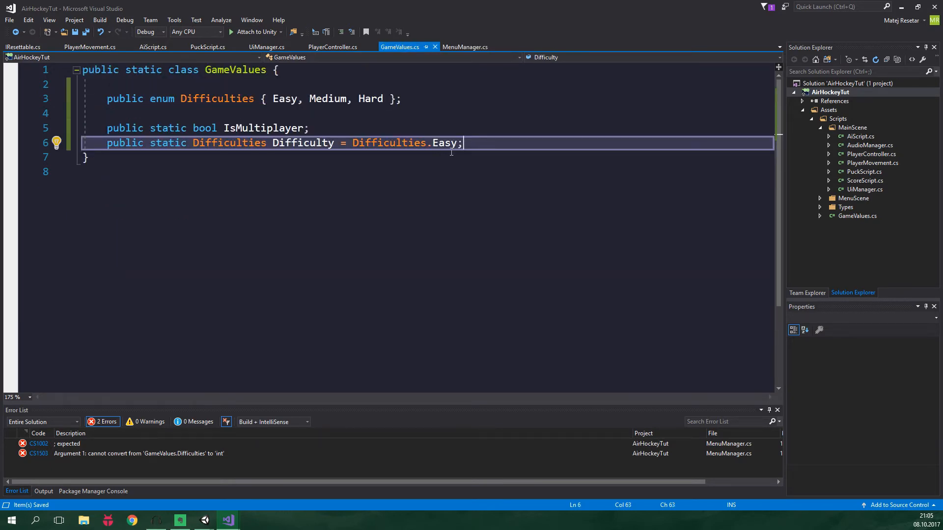
left_click(465, 47)
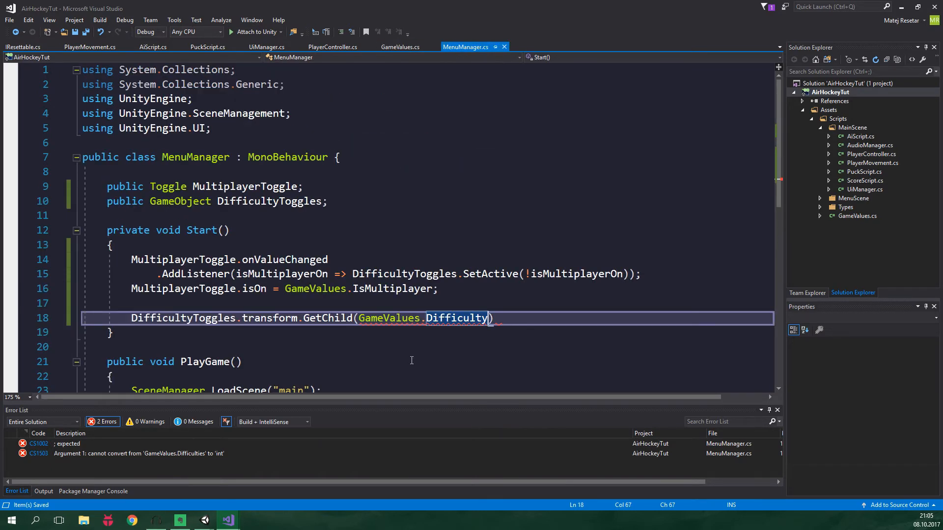
mouse_move(456, 318)
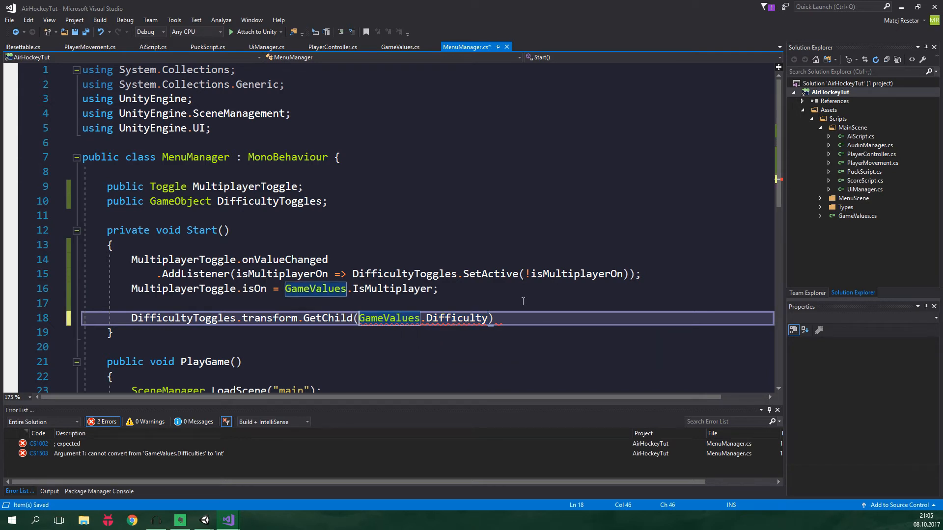
type("(")
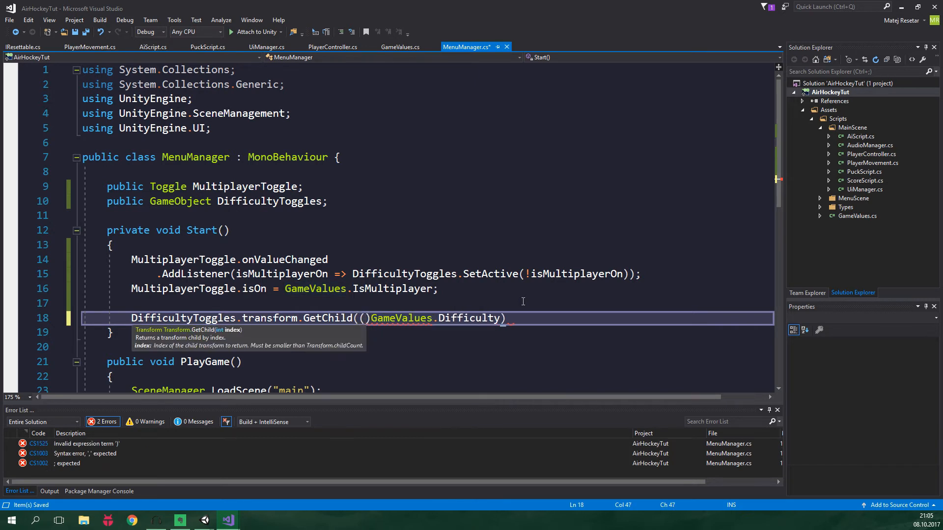
type("int")
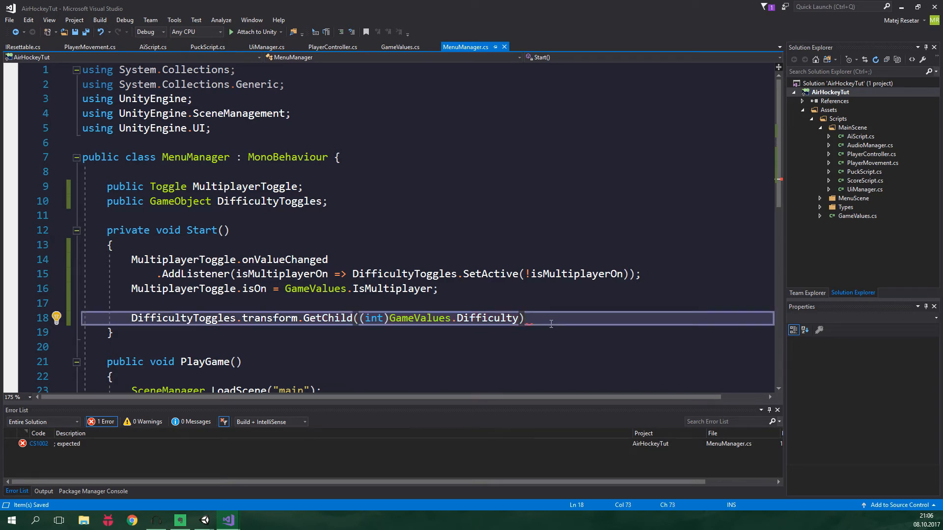
type(".GetComponent<>")
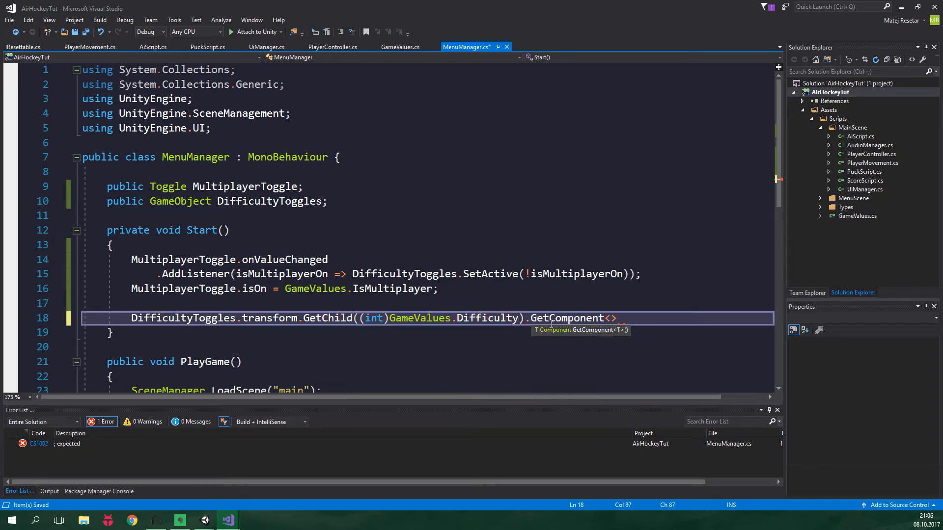
type("Toggle")
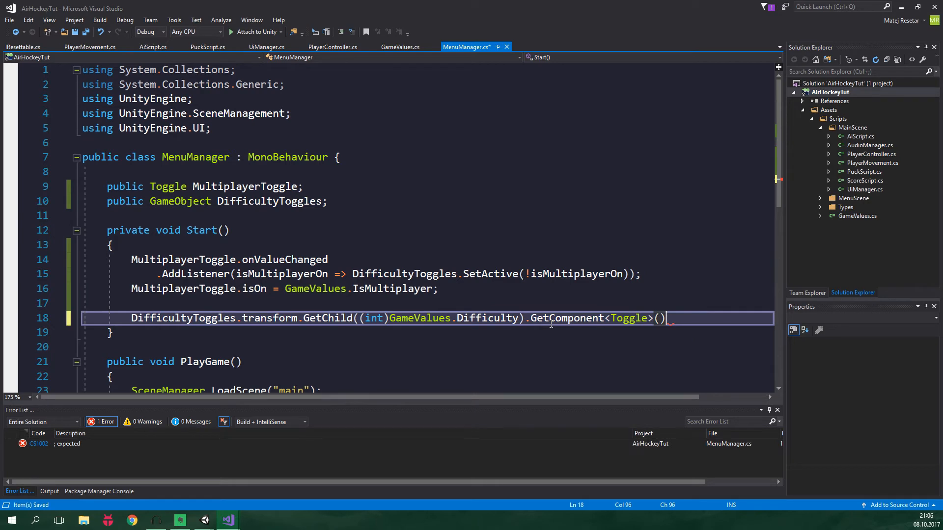
type(".isOn =")
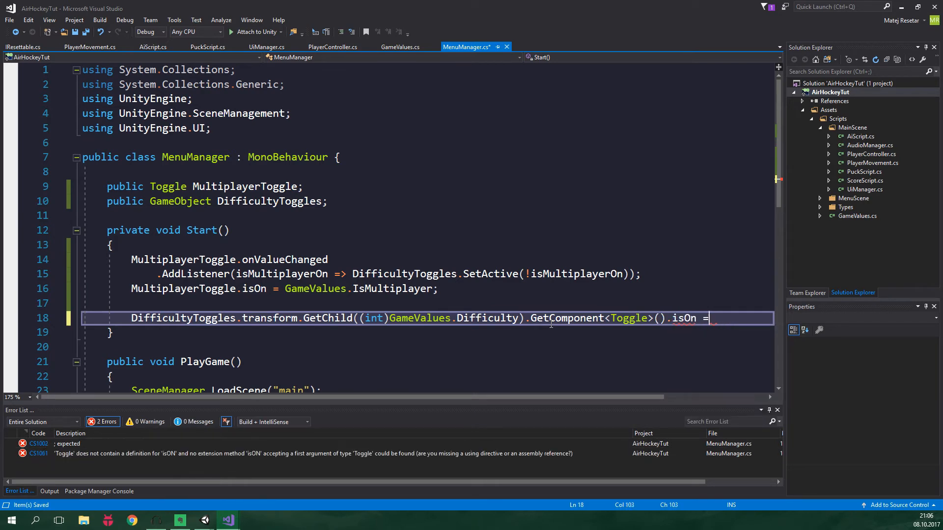
type("true;")
type("#")
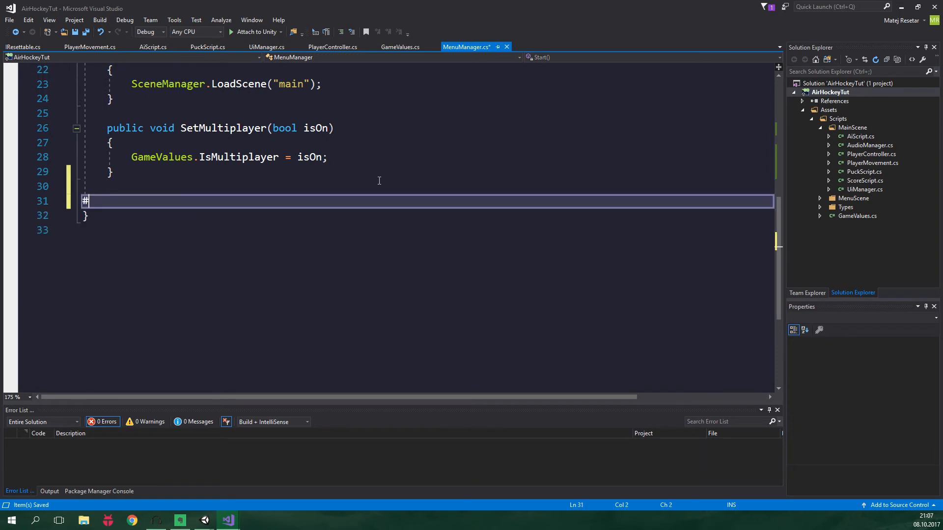
Add a Difficulty region with SetEasyDifficulty(bool isOn) assigning GameValues.Difficulty when on
type("region Difficulty")
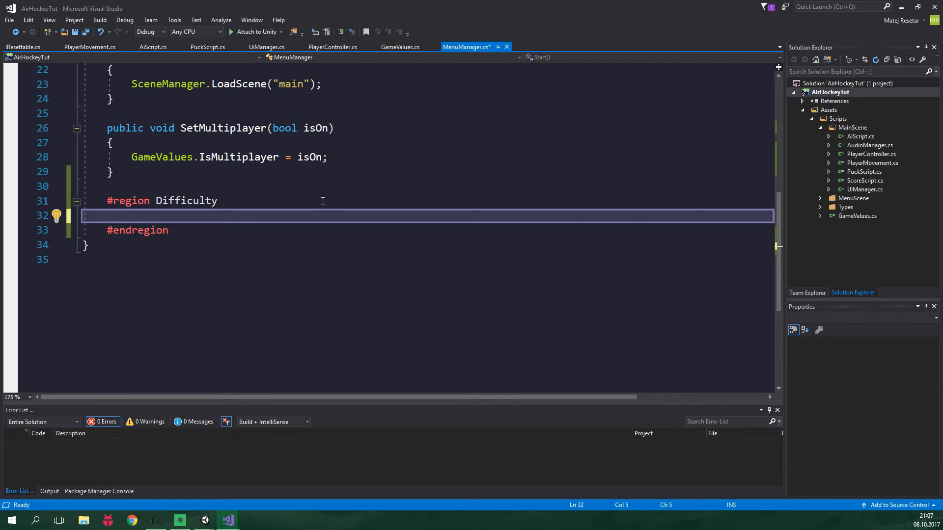
type("public void SetEasyDifficulty()")
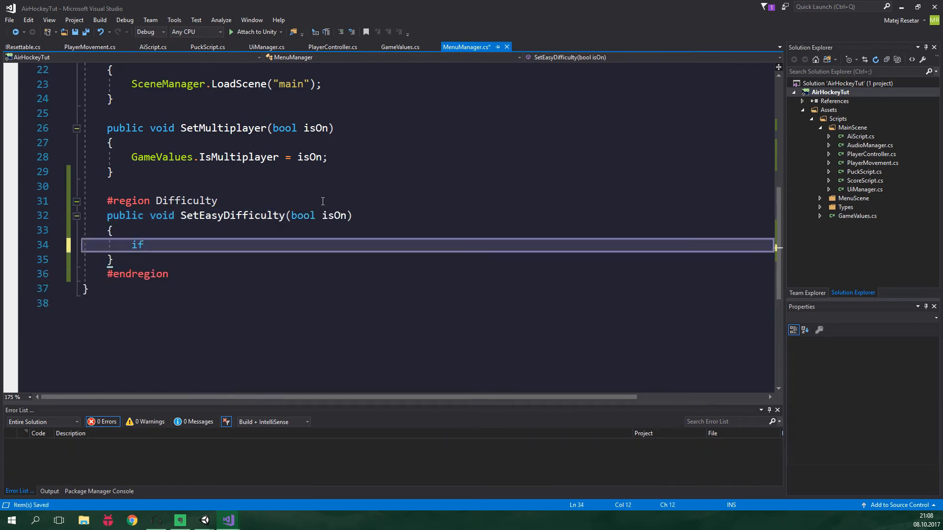
type("(isOn)")
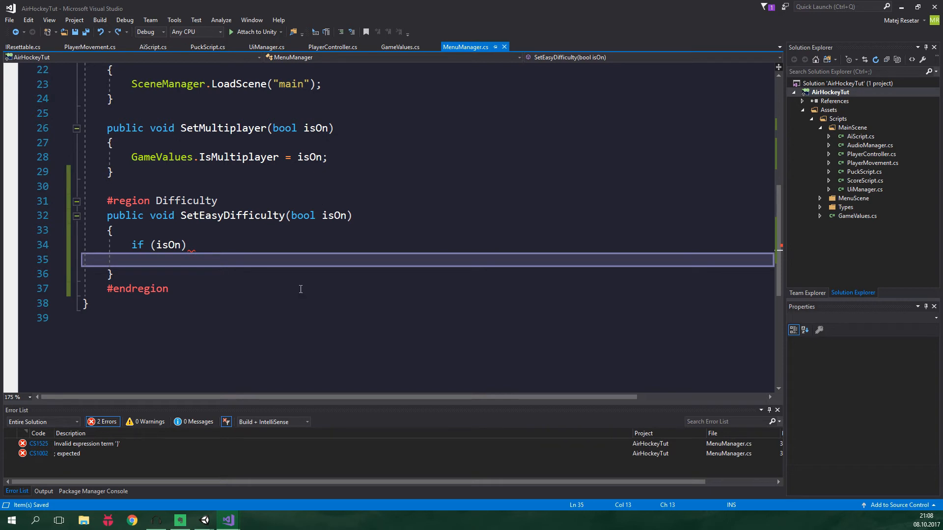
type("GameValues.Difficulty =")
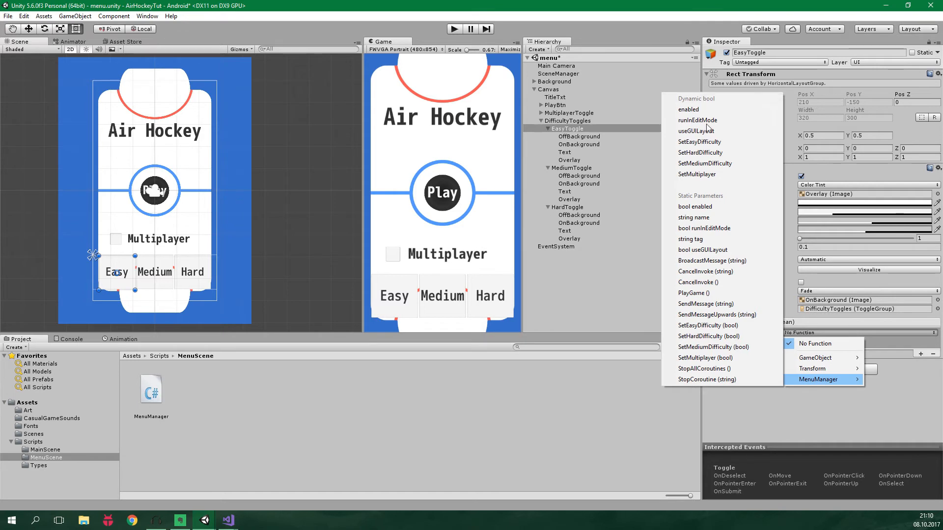
Point EasyToggle's On Value Changed event at MenuManager's SetEasyDifficulty
left_click(699, 142)
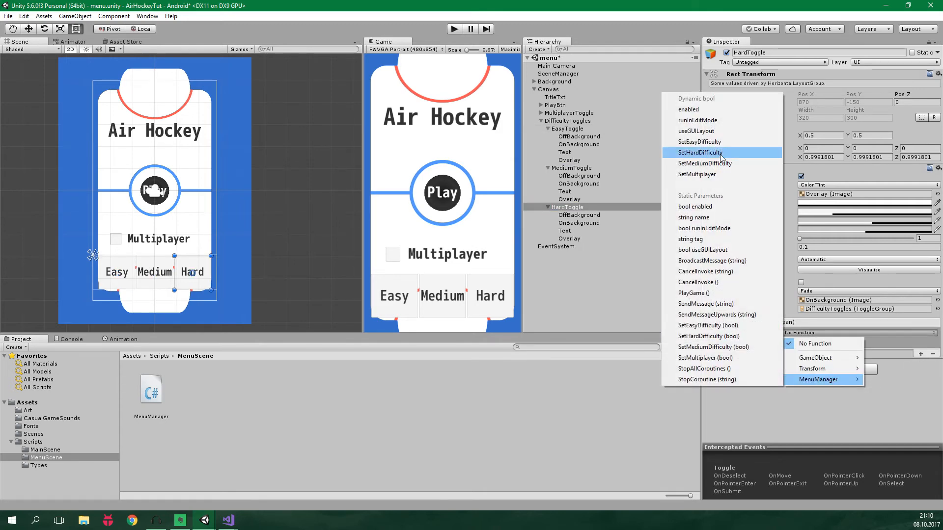
Assign SetHardDifficulty to HardToggle, then toggle Multiplayer on and off in play mode
left_click(453, 28)
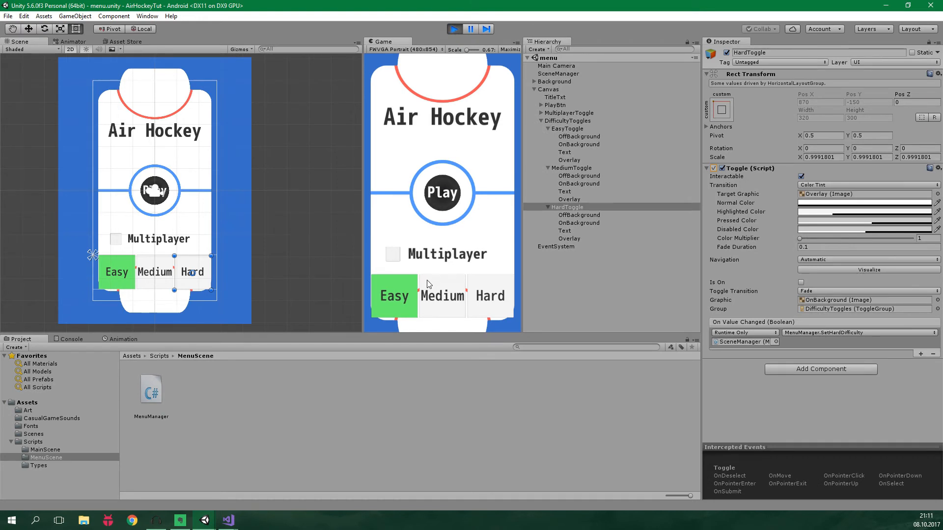
left_click(442, 296)
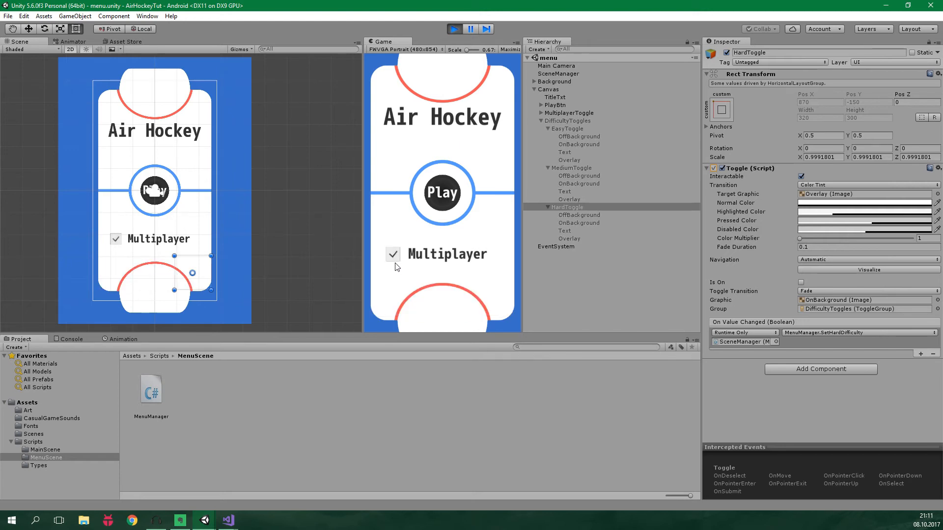
left_click(393, 254)
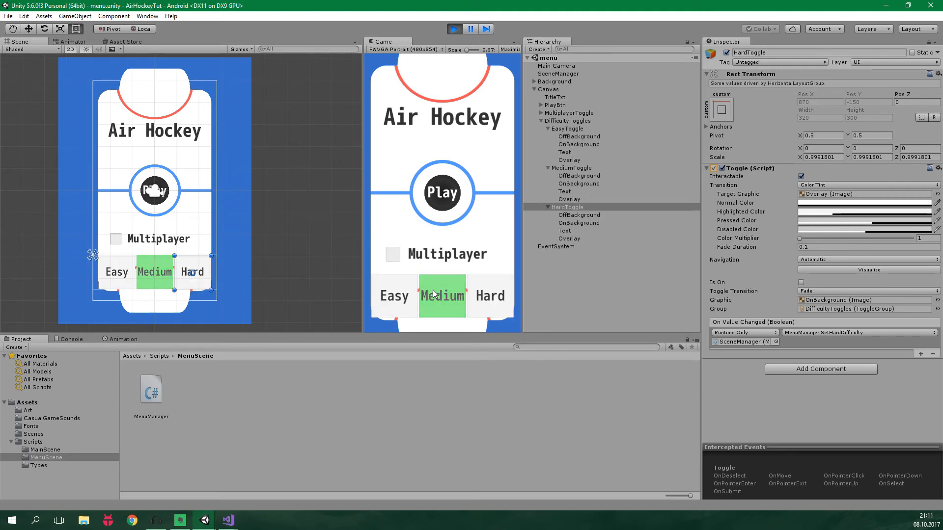
mouse_move(461, 306)
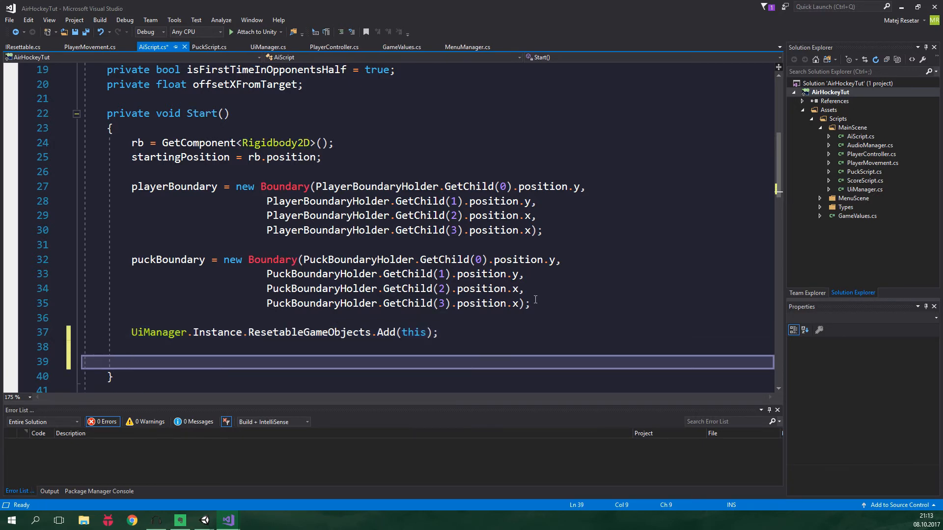
Switch on GameValues.Difficulty in AiScript's Start, setting MaxMovementSpeed to 10, 15 or 20
type("switch (GameValues.Difficulty")
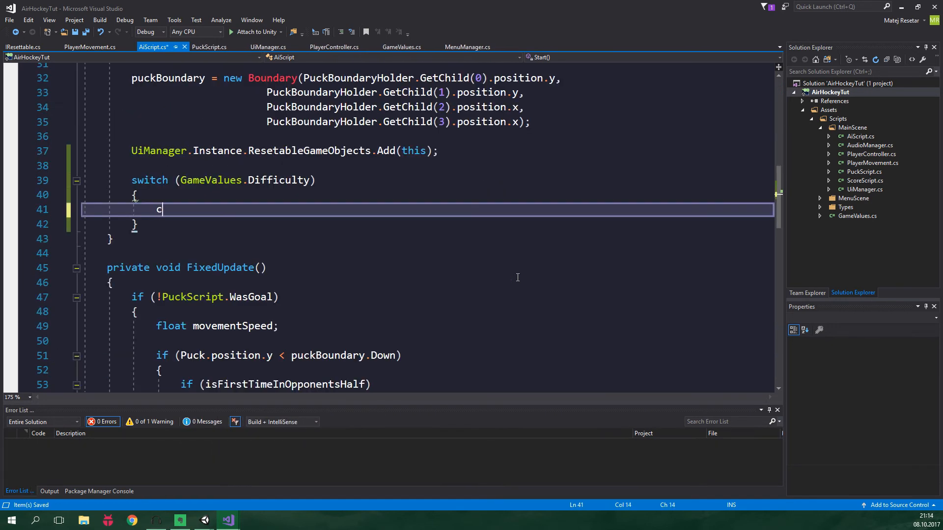
type("ase GameValues.Difficulties.Easy:")
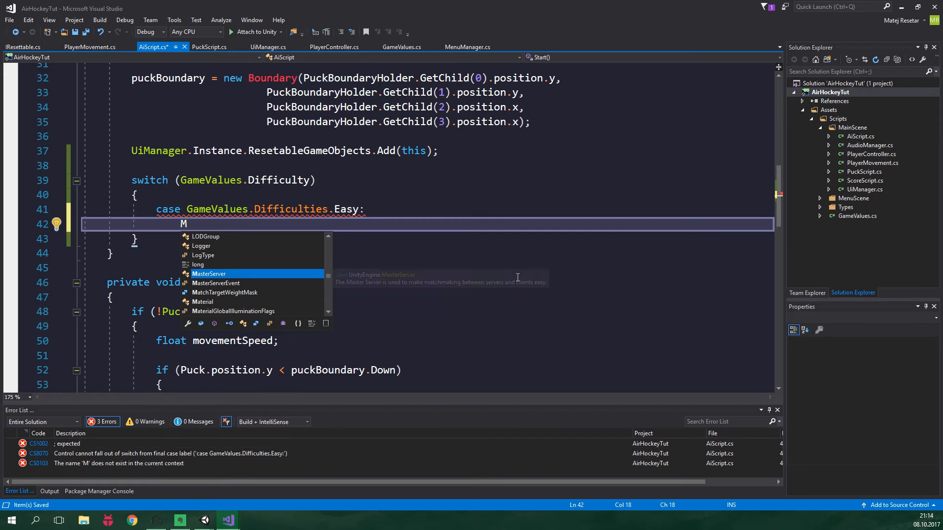
type("axMovementSpeed = 10;")
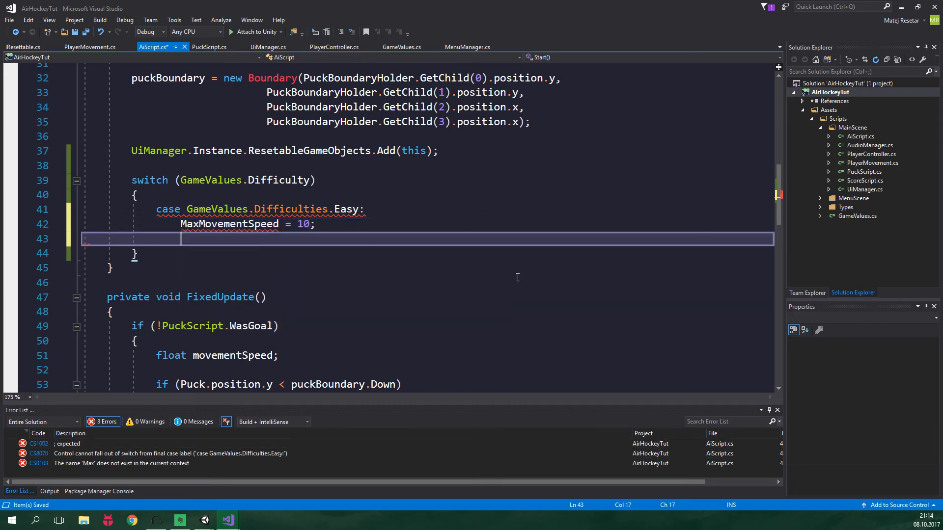
type("break;")
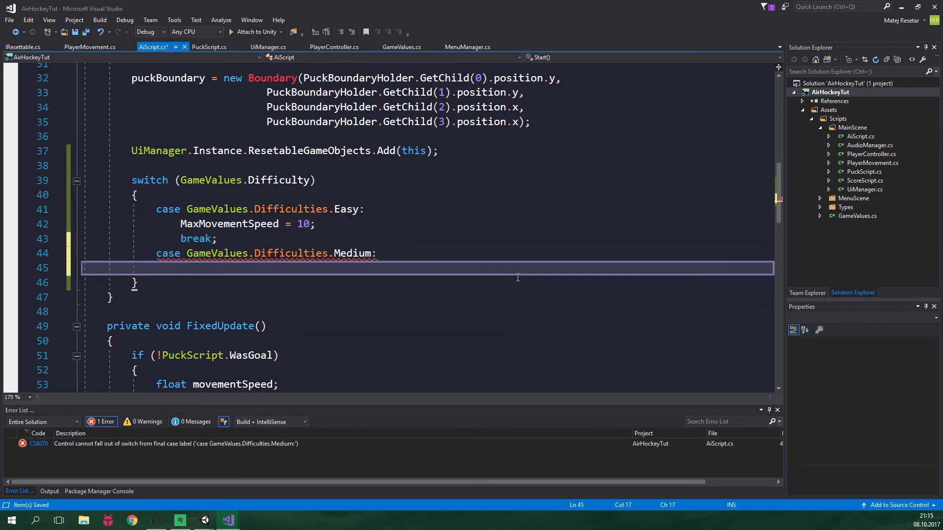
type("MaxMovementSpeed = 15;")
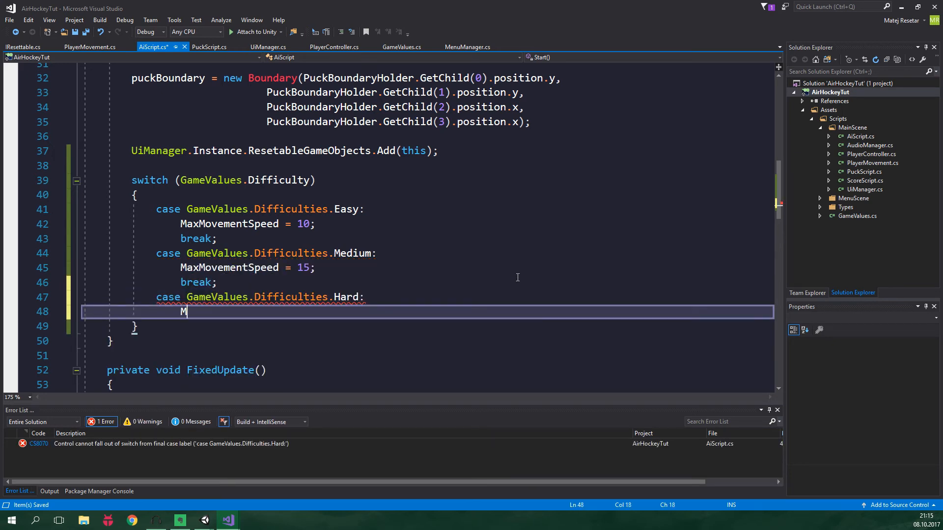
type("axMovementSpeed = 20;")
type("break;")
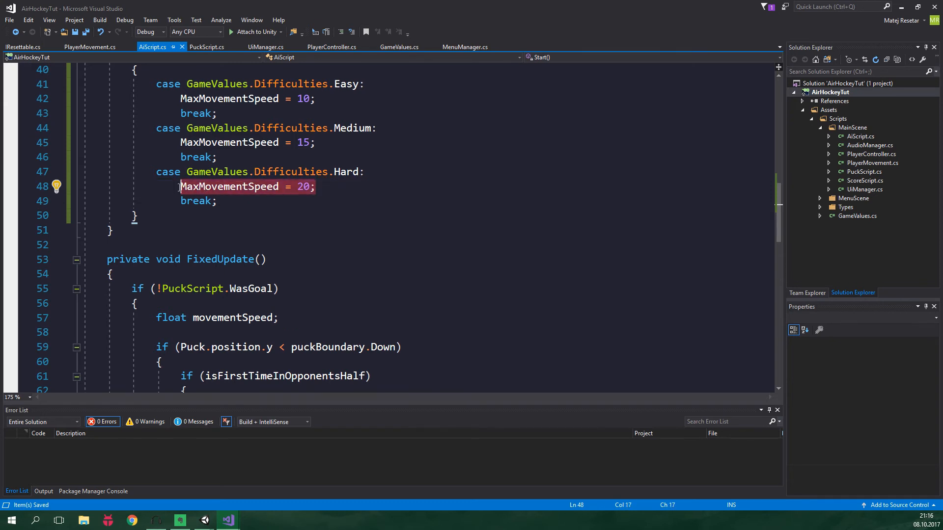
left_click(340, 192)
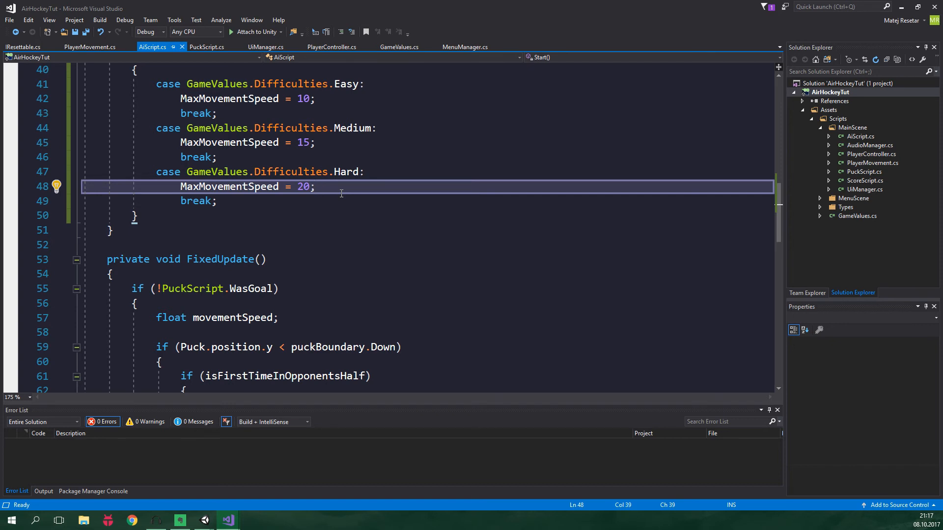
left_click(316, 186)
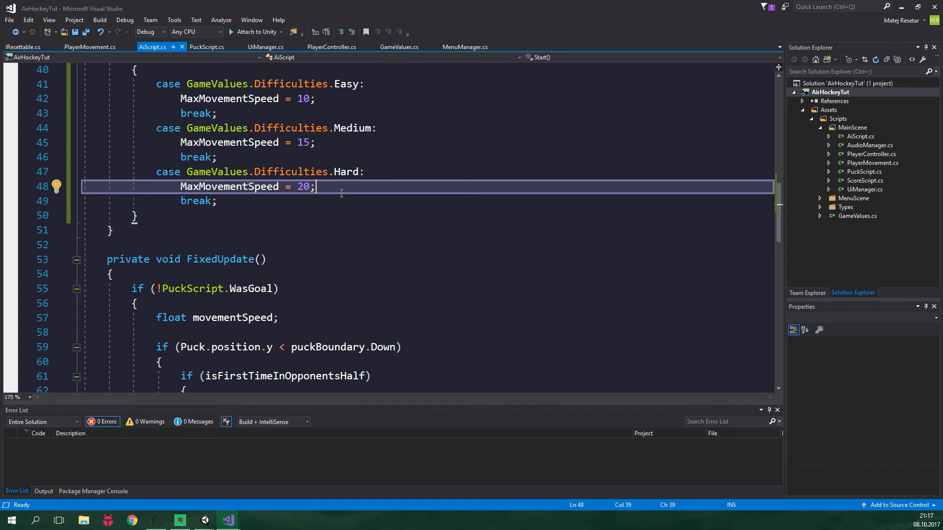
mouse_move(253, 483)
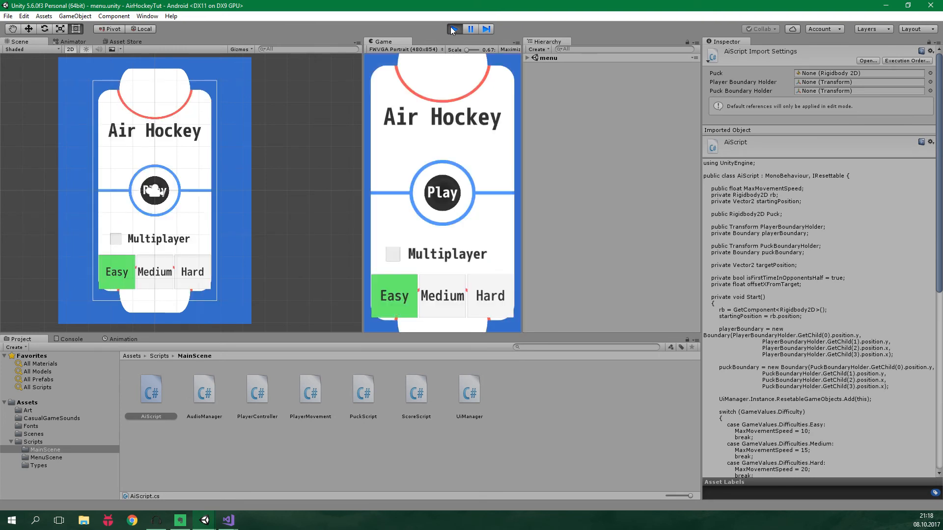
Start a match from the menu and select PlayerBlue to inspect its AI settings
left_click(490, 295)
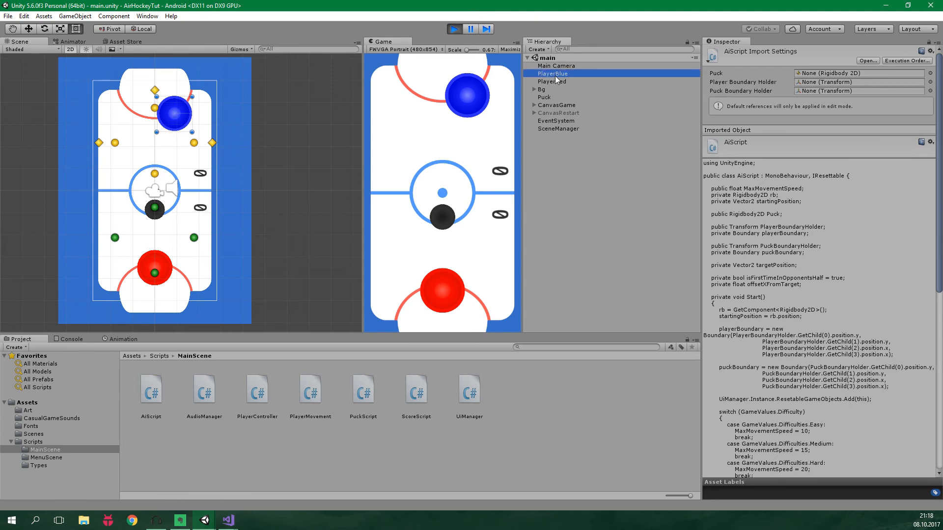
left_click(552, 73)
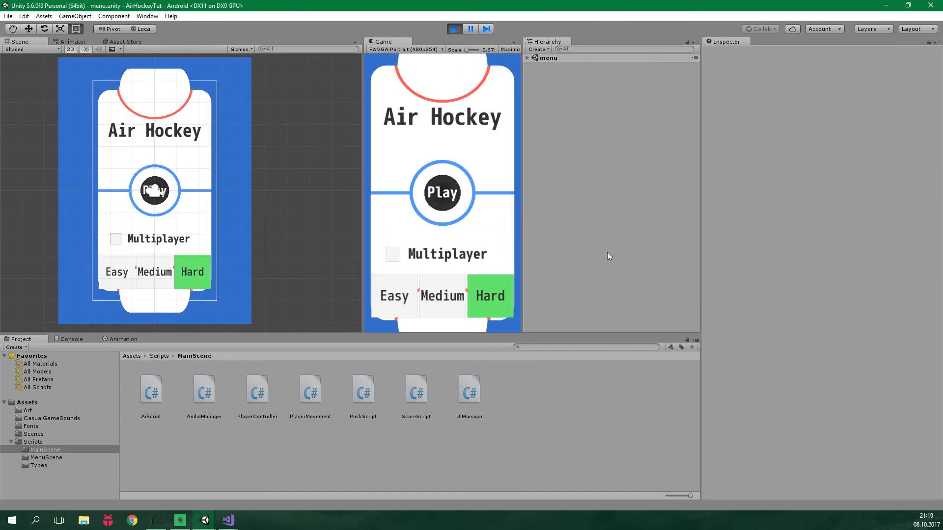
Launch an Easy match and verify PlayerBlue's Max Movement Speed reads 10
left_click(395, 296)
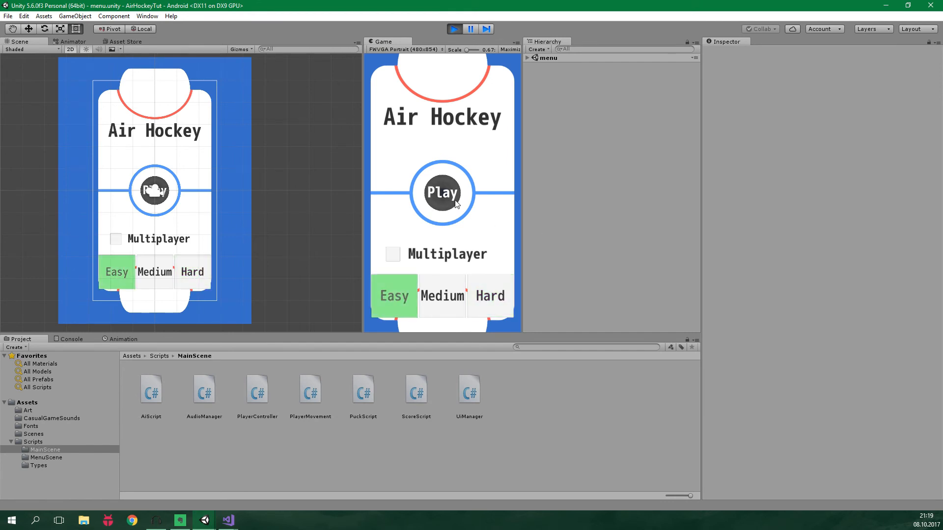
left_click(442, 193)
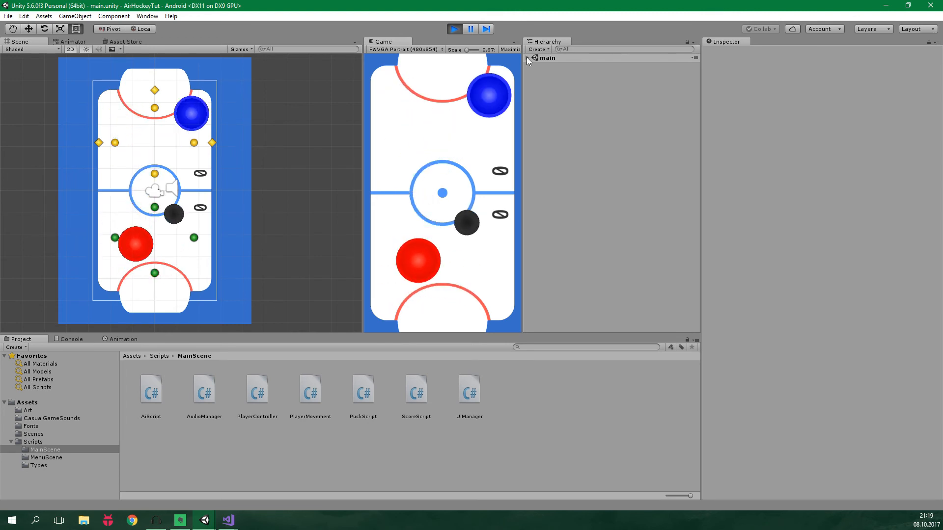
left_click(552, 73)
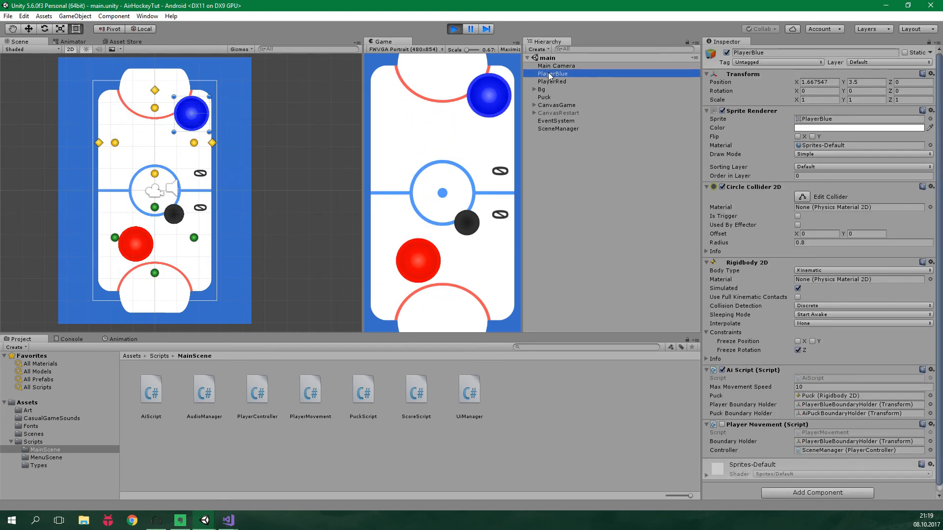
left_click(859, 387)
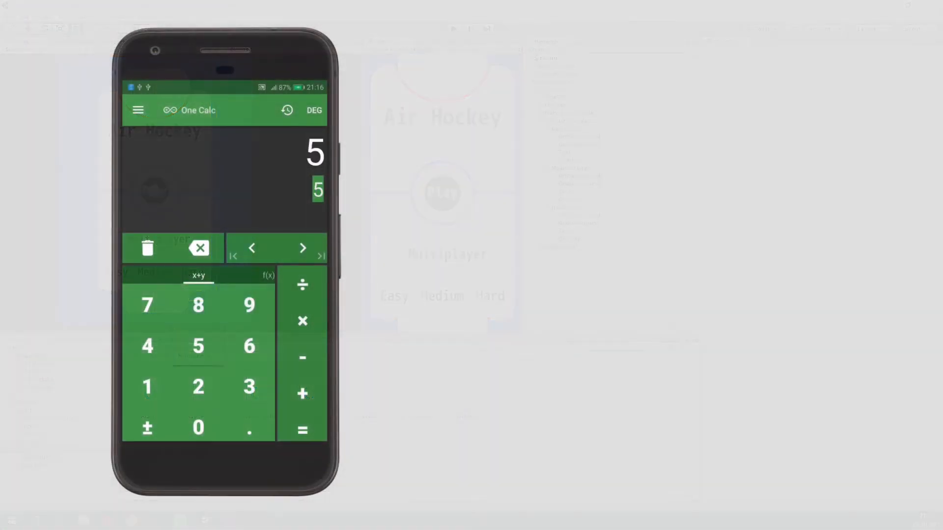
left_click(287, 110)
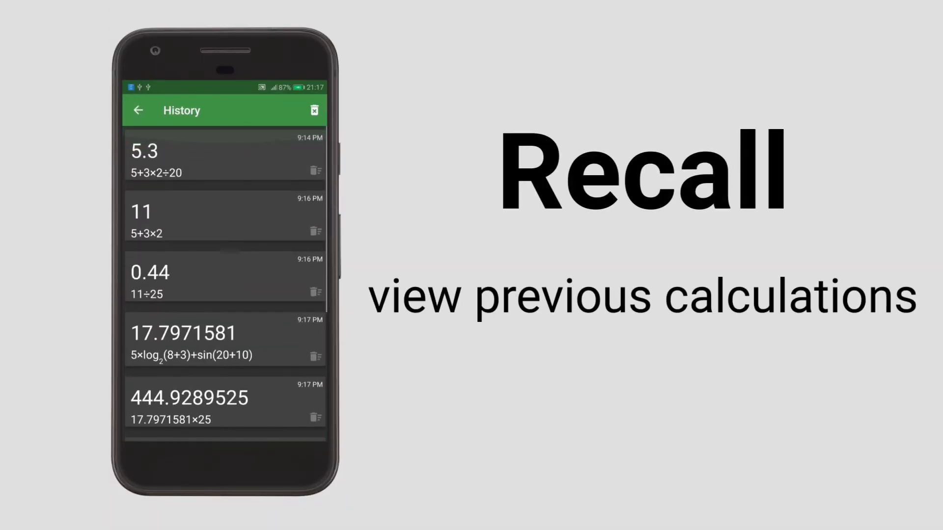
left_click(314, 110)
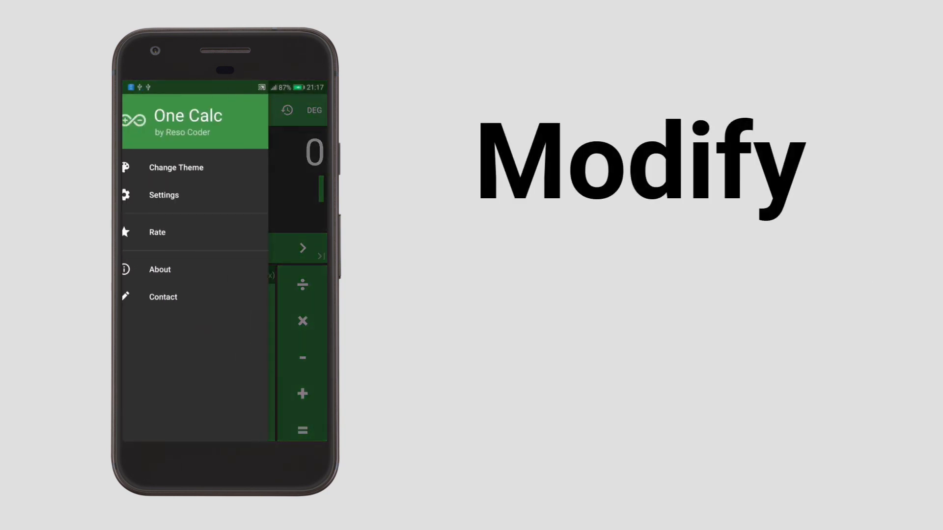
left_click(164, 195)
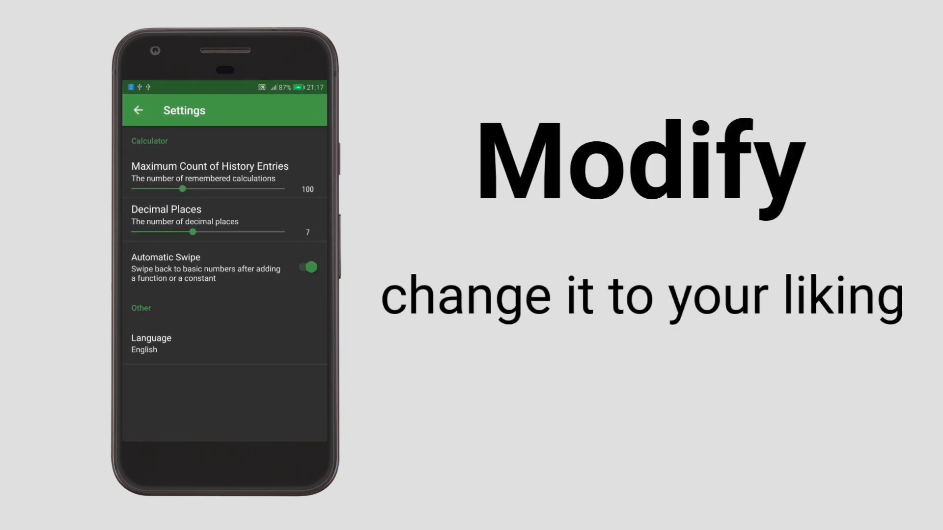